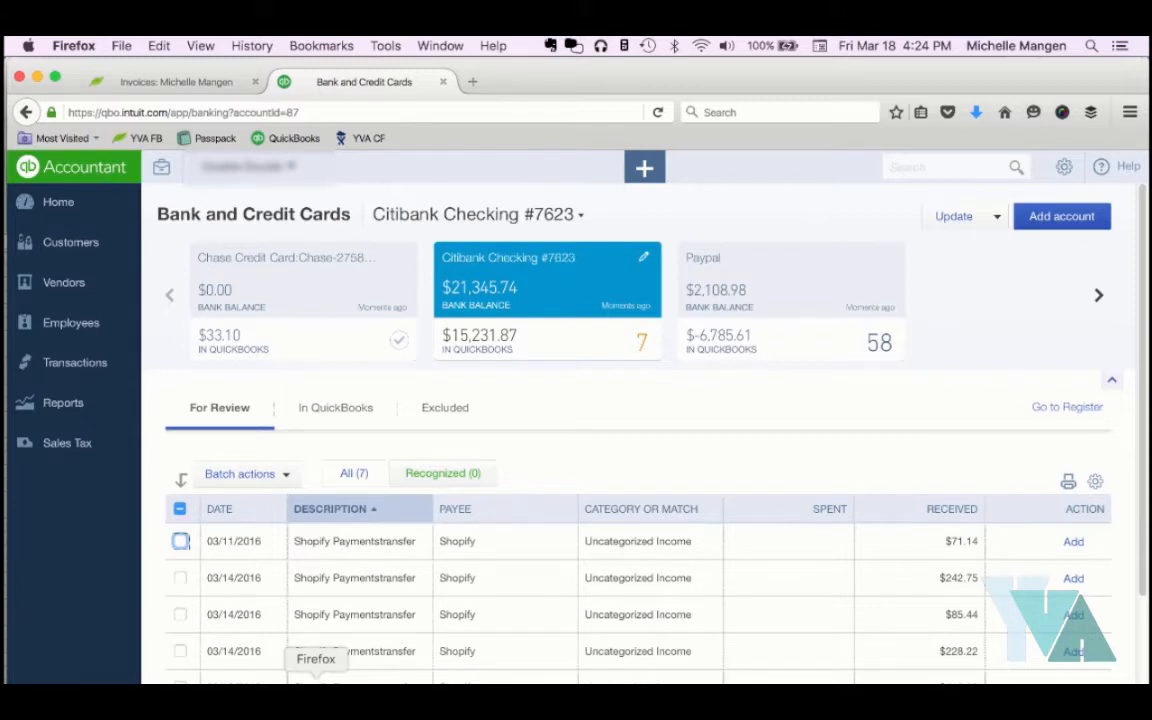
{"action": "mouse_move", "coordinate": [72, 242]}
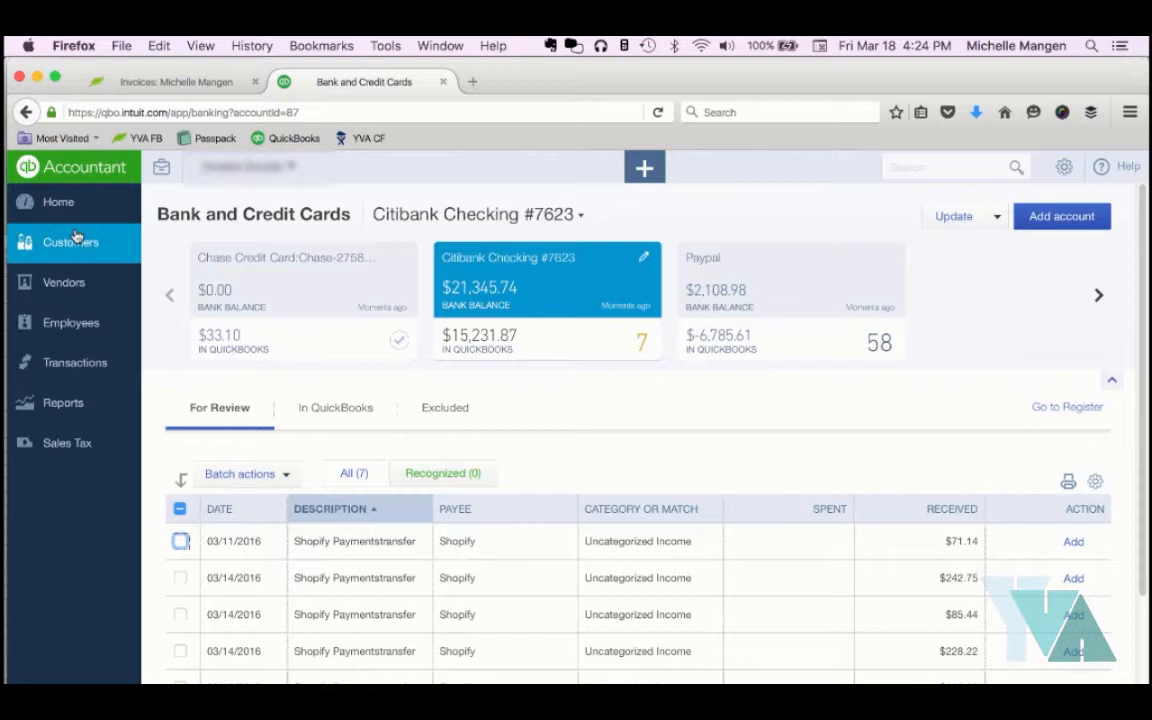
Open the Customers page in a new browser tab and expand the gear company menu
{"action": "right_click", "coordinate": [70, 242]}
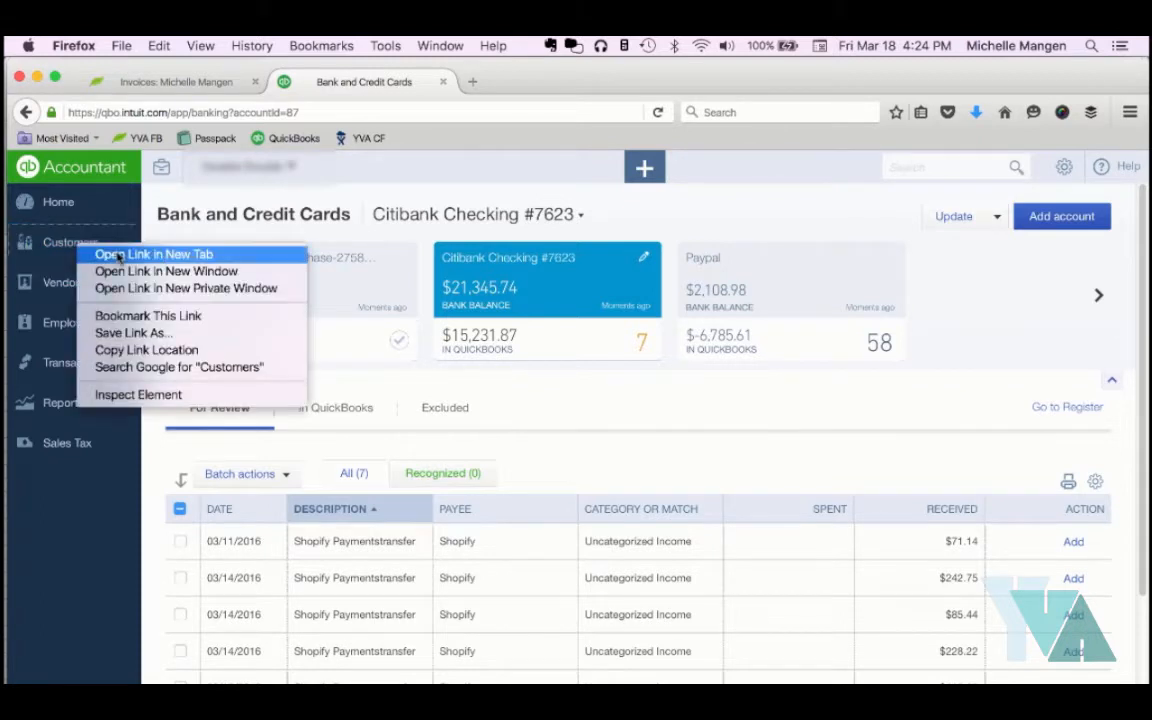
{"action": "left_click", "coordinate": [154, 254]}
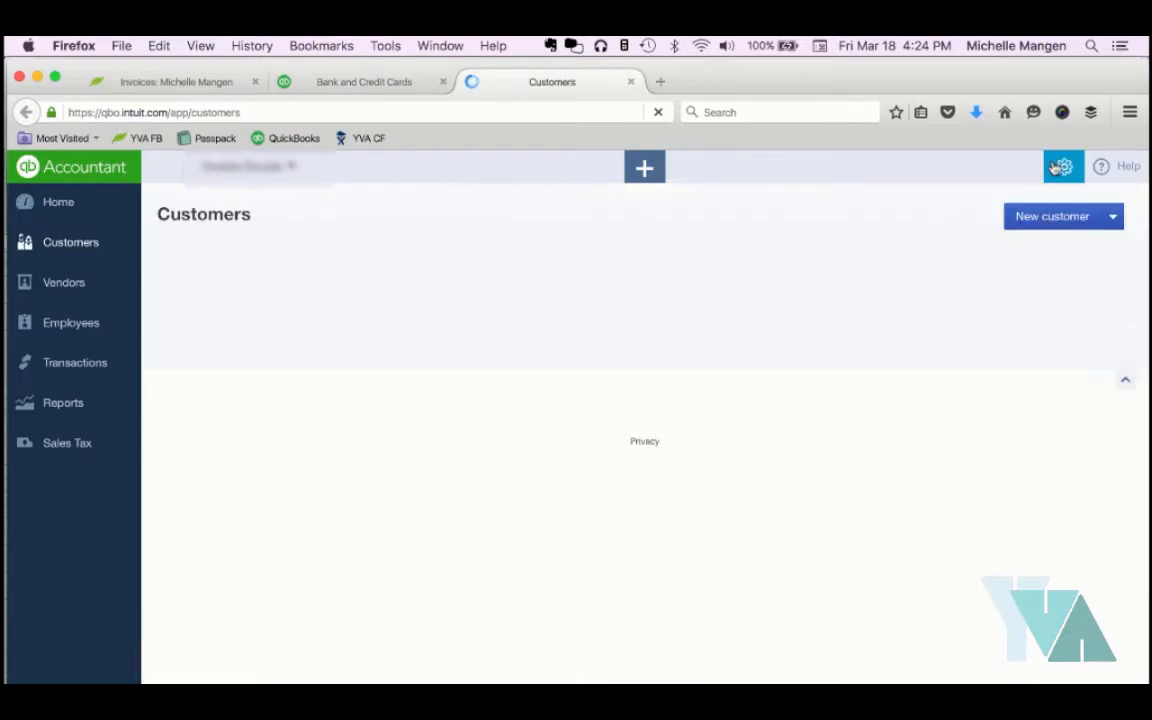
{"action": "left_click", "coordinate": [1062, 166]}
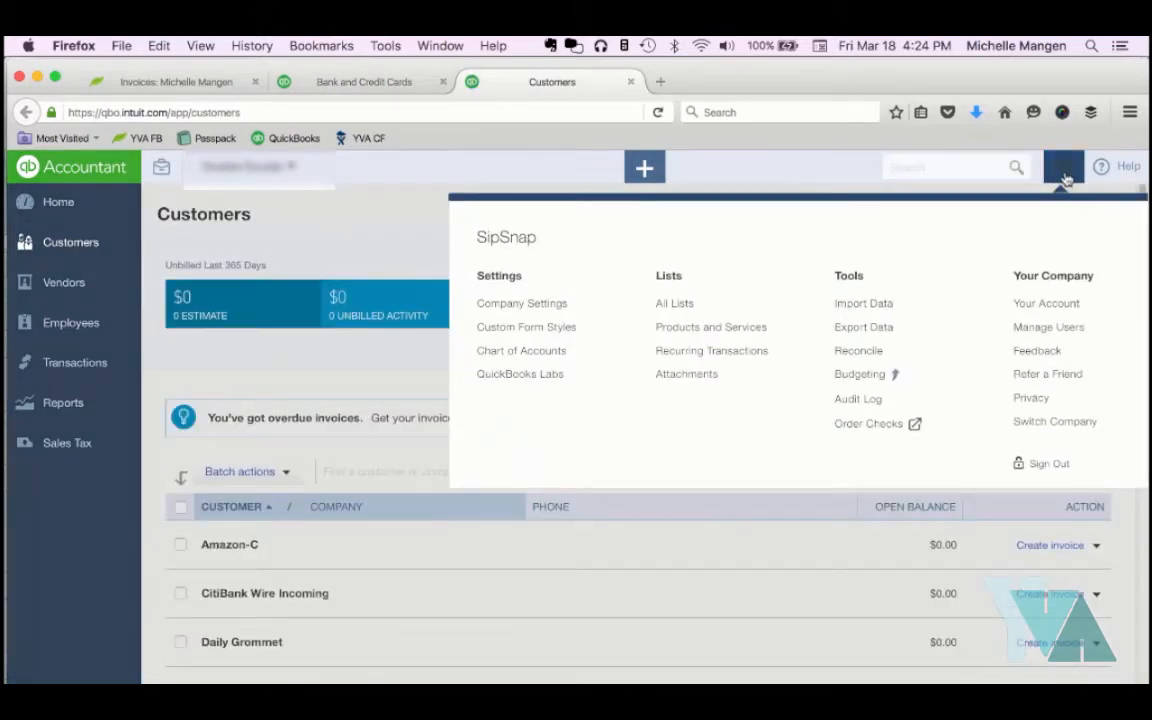
{"action": "mouse_move", "coordinate": [642, 234]}
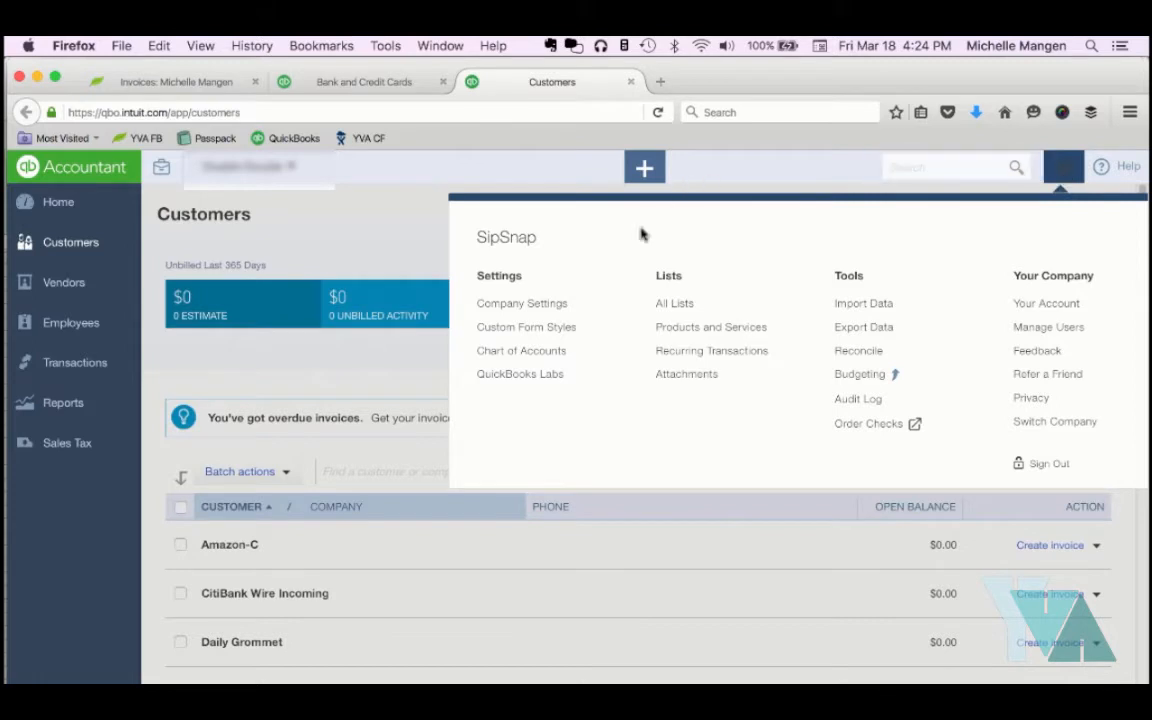
{"action": "mouse_move", "coordinate": [692, 356]}
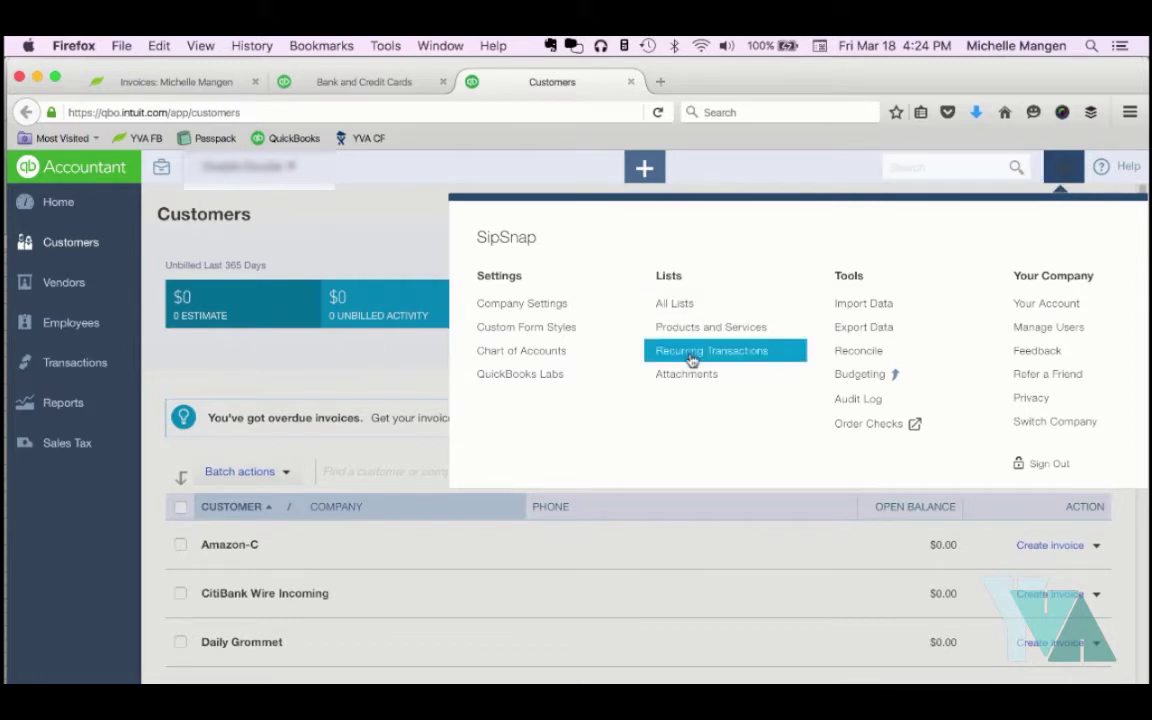
From Recurring Transactions, use the Shopify Sales Deposits template to start a prefilled sales receipt
{"action": "left_click", "coordinate": [712, 350]}
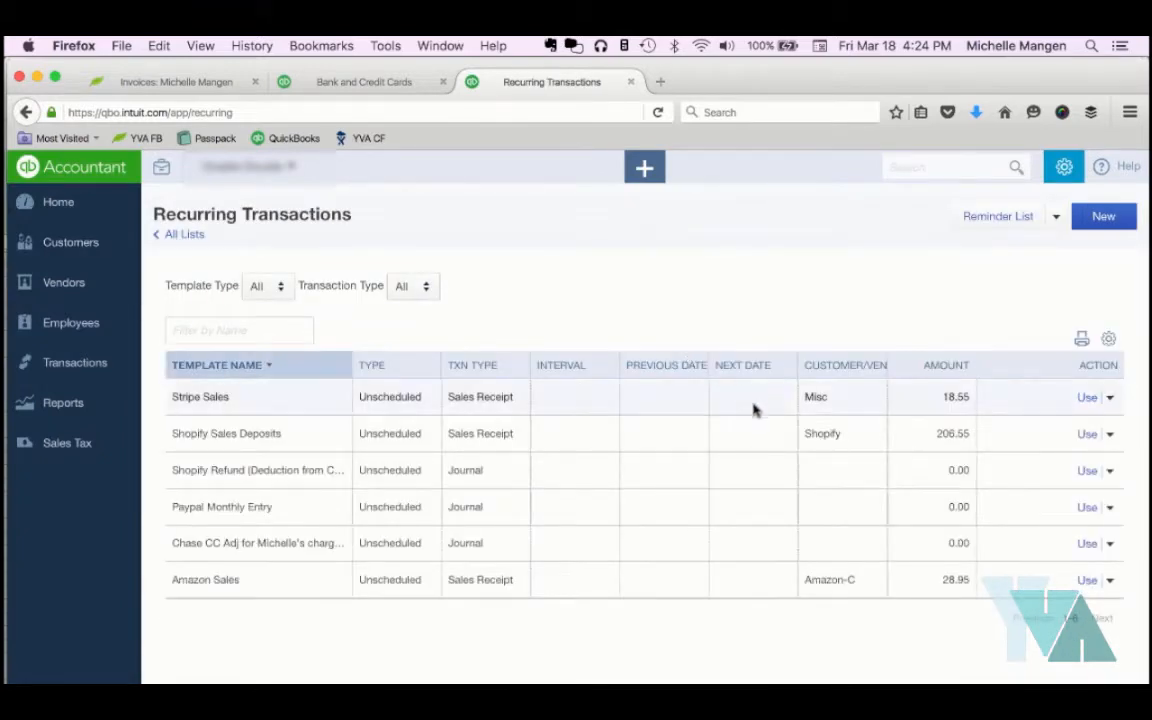
{"action": "mouse_move", "coordinate": [284, 434]}
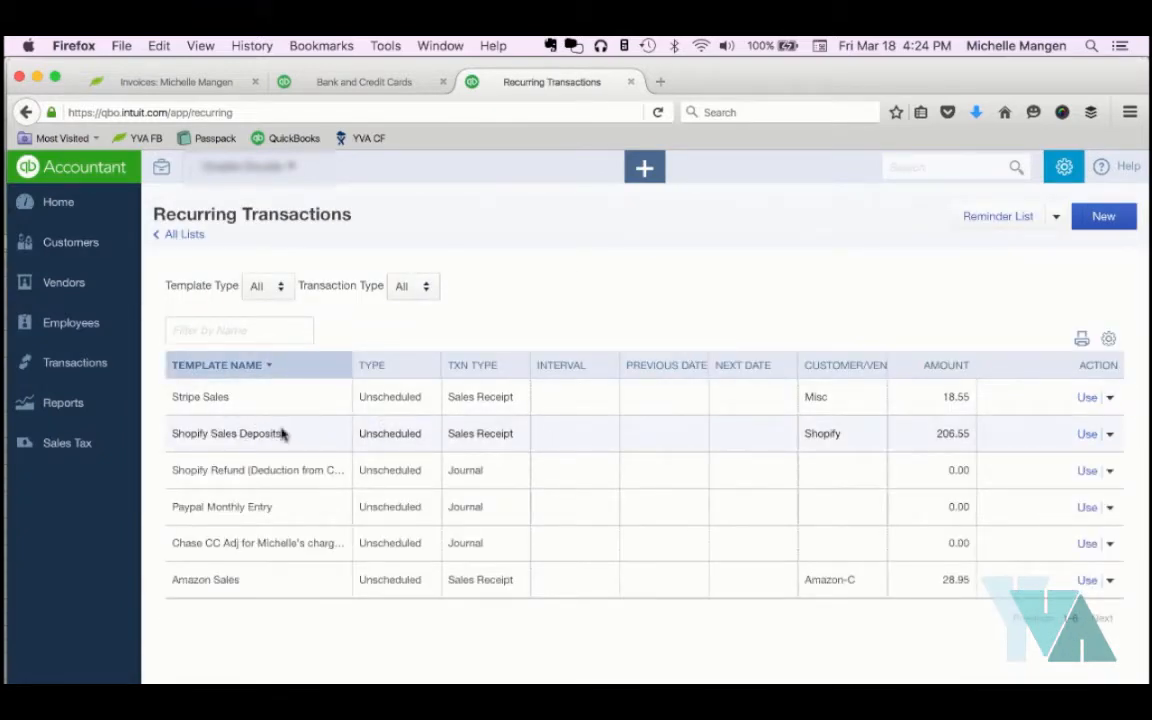
{"action": "mouse_move", "coordinate": [1086, 436]}
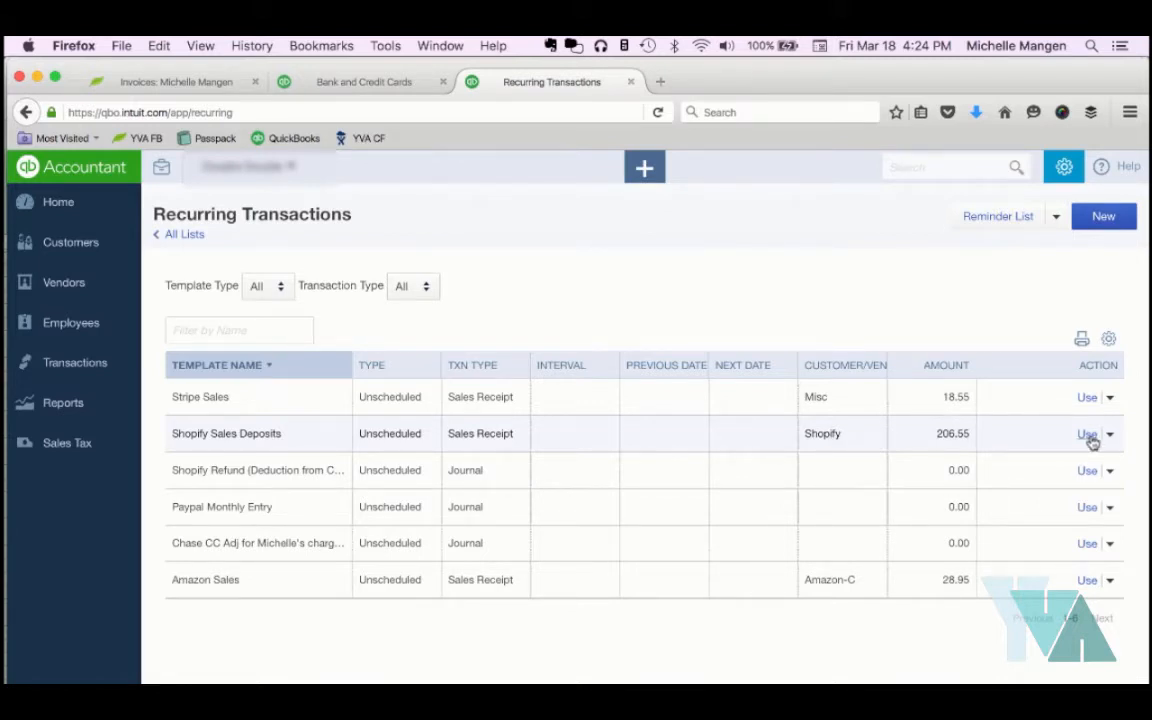
{"action": "left_click", "coordinate": [1084, 434]}
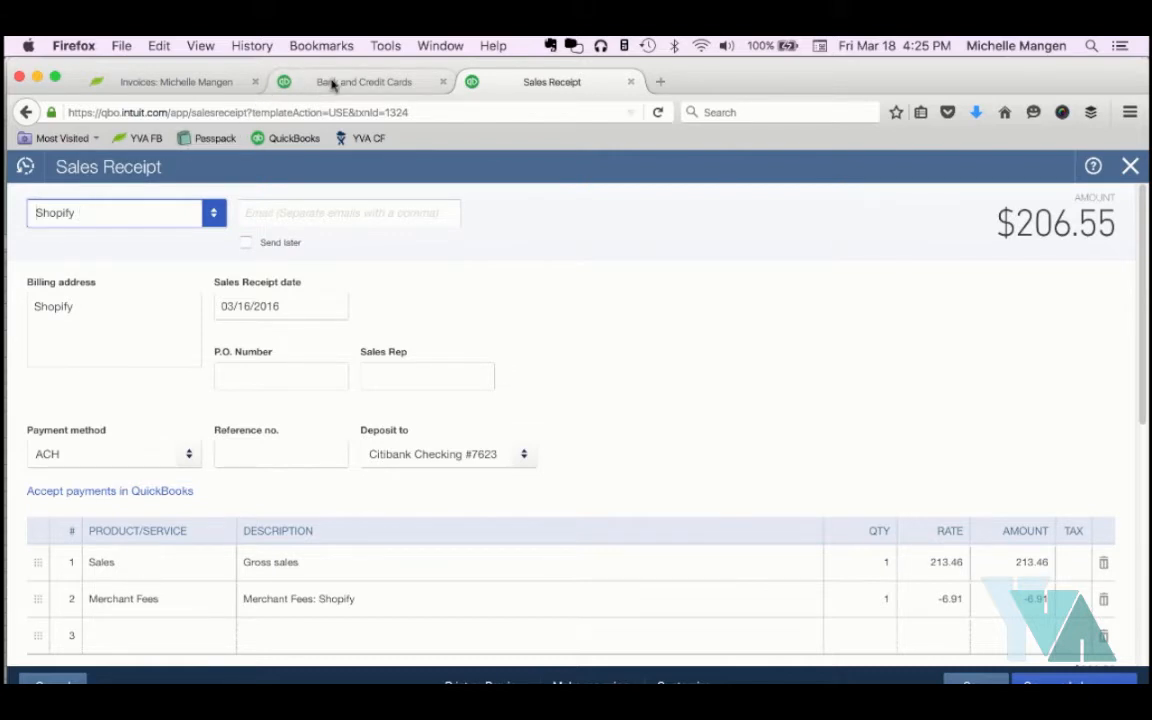
{"action": "left_click", "coordinate": [360, 80]}
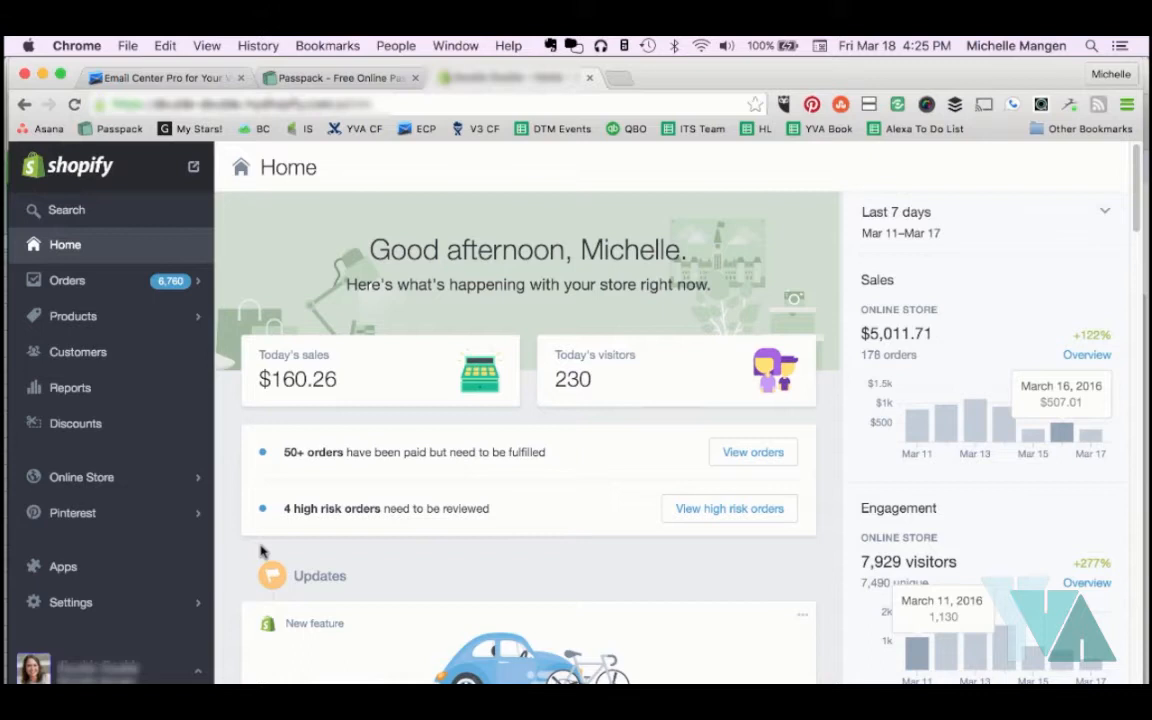
{"action": "mouse_move", "coordinate": [184, 534]}
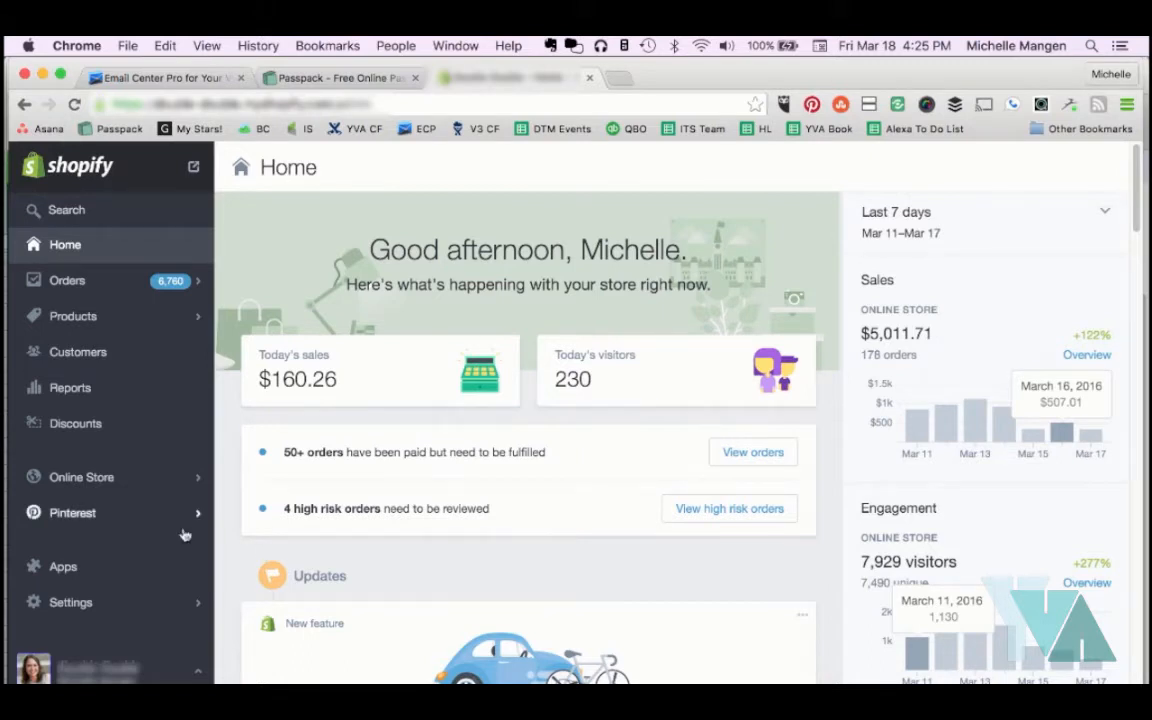
{"action": "mouse_move", "coordinate": [68, 610]}
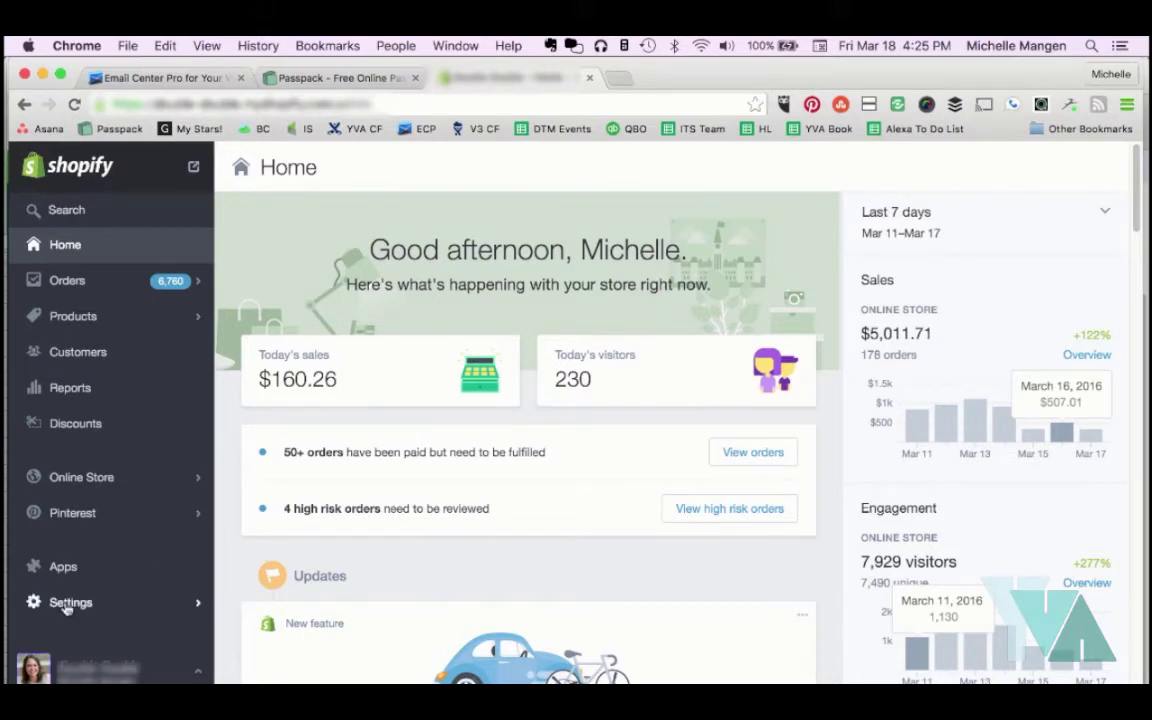
Go to Settings > Payments and view the Shopify Payments payouts list for mid-March 2016
{"action": "left_click", "coordinate": [68, 604]}
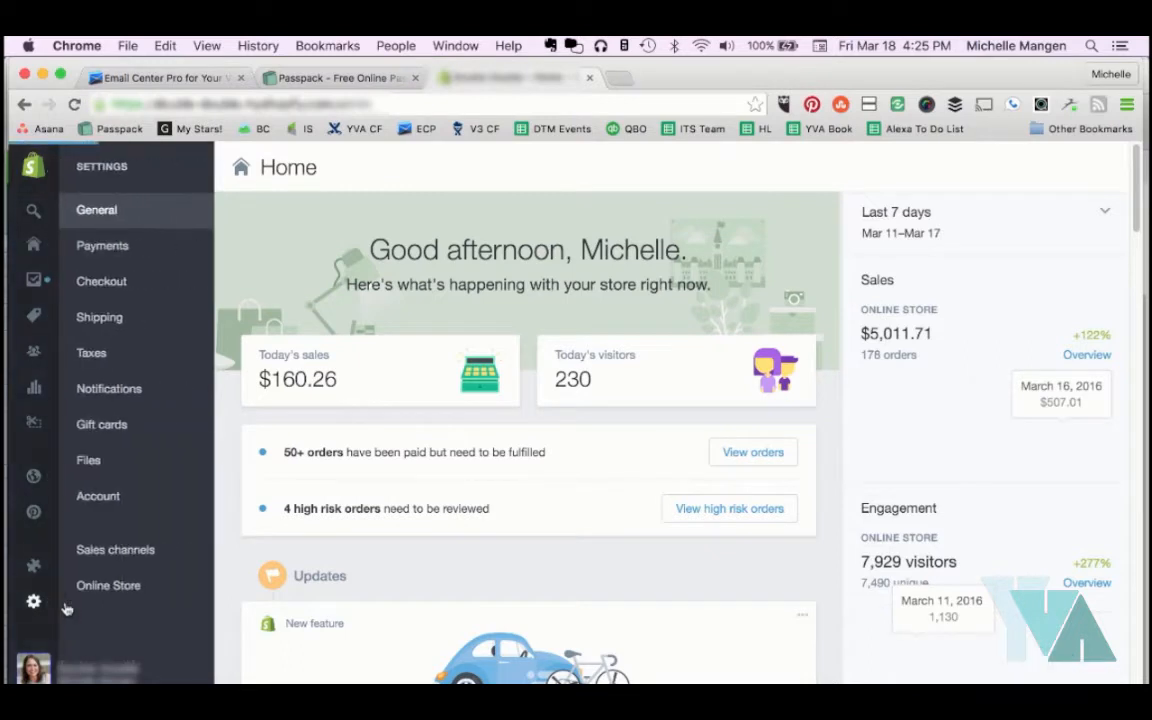
{"action": "left_click", "coordinate": [96, 210]}
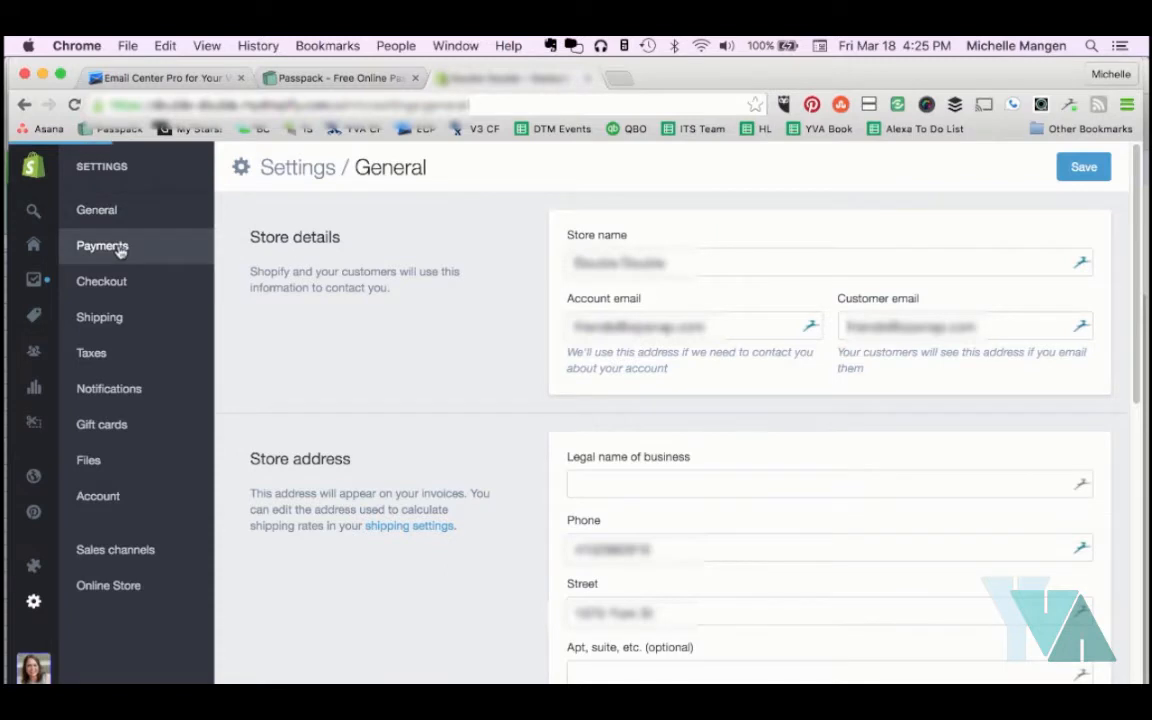
{"action": "left_click", "coordinate": [100, 244]}
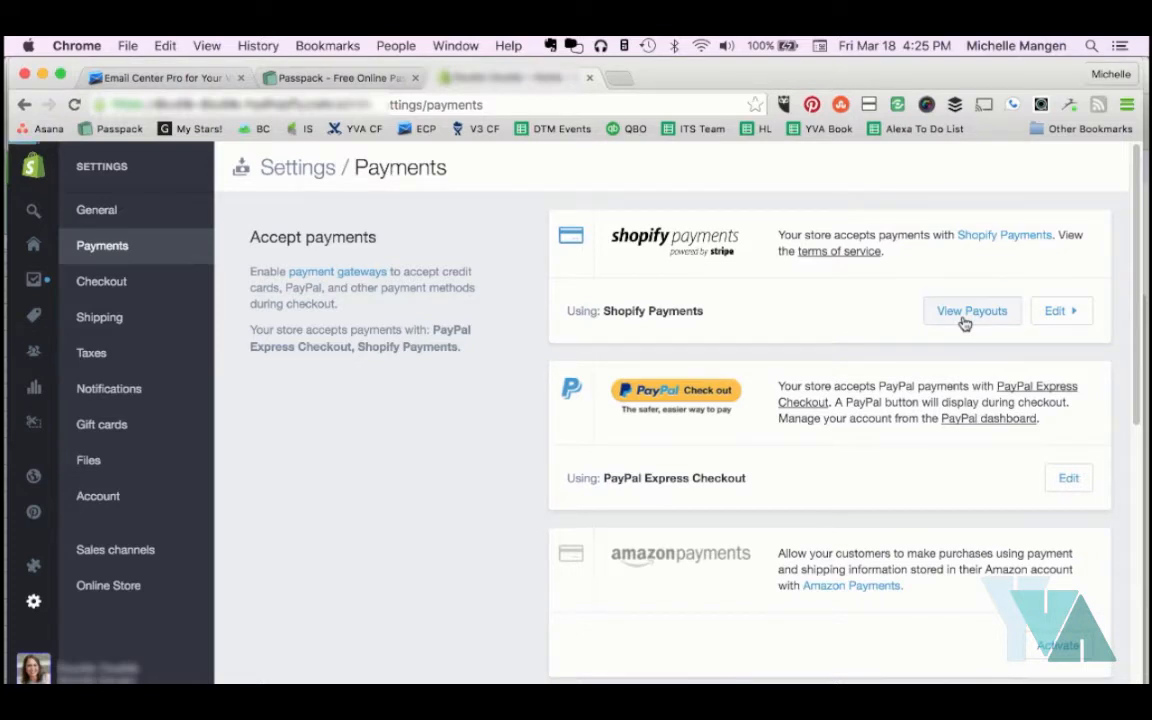
{"action": "left_click", "coordinate": [972, 312]}
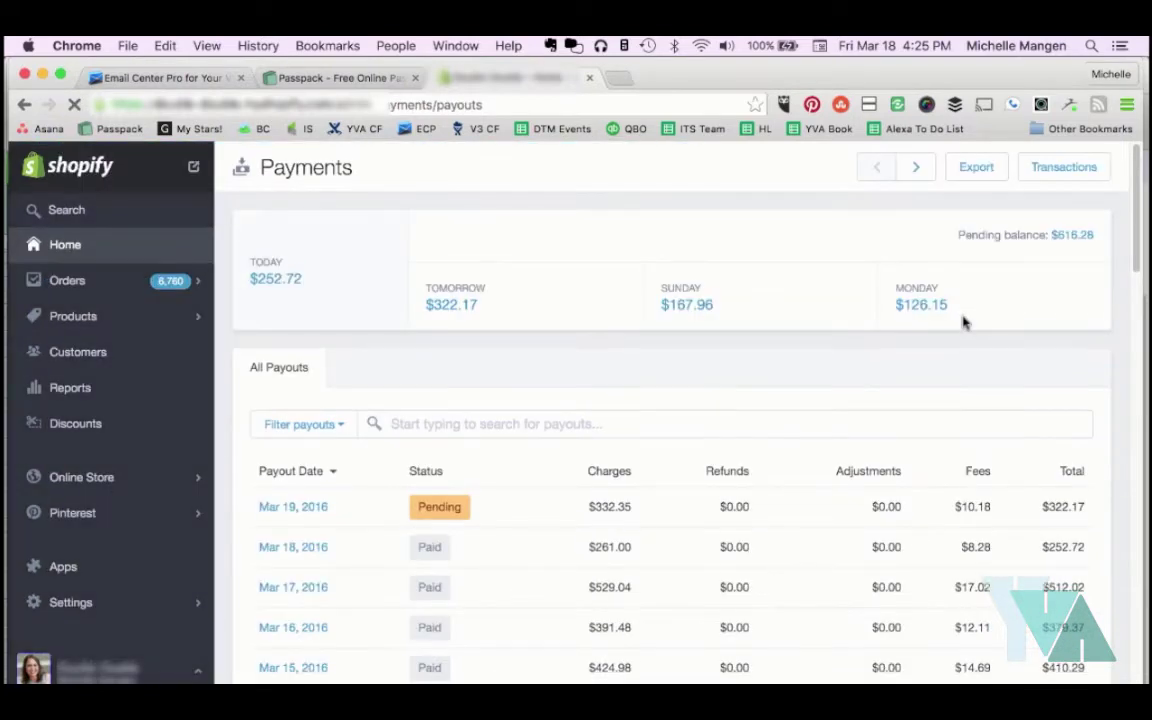
{"action": "scroll", "scroll_direction": "down", "scroll_amount": 3}
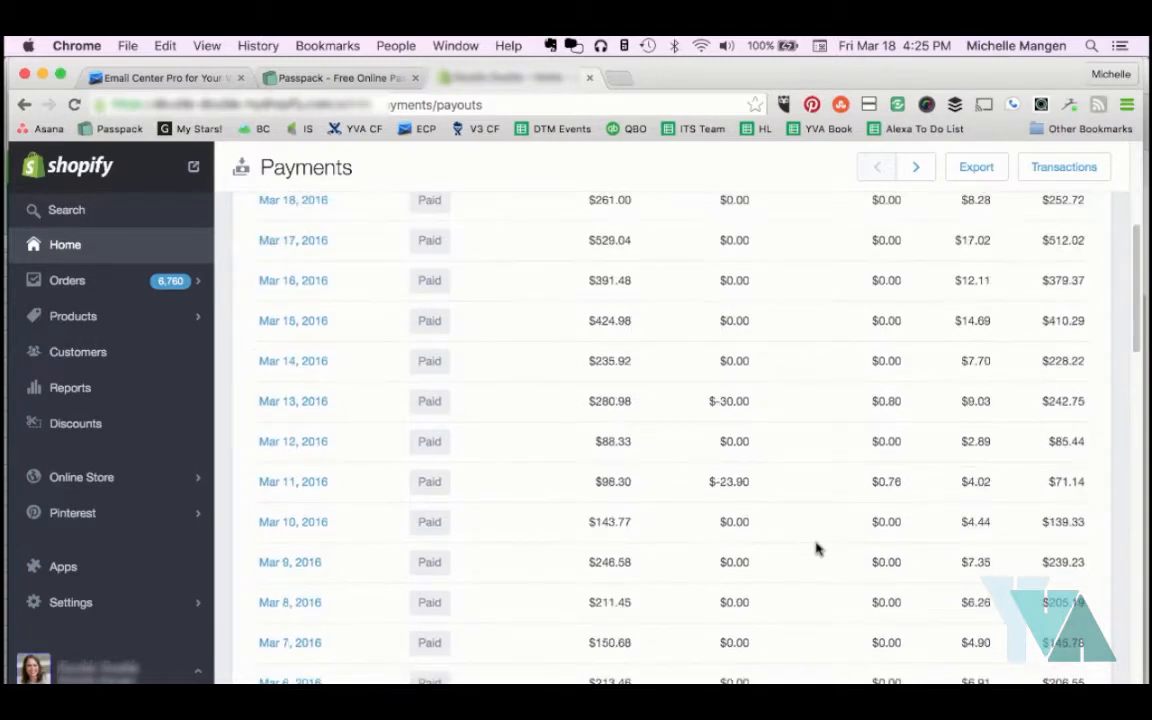
{"action": "scroll", "scroll_direction": "down", "scroll_amount": 3}
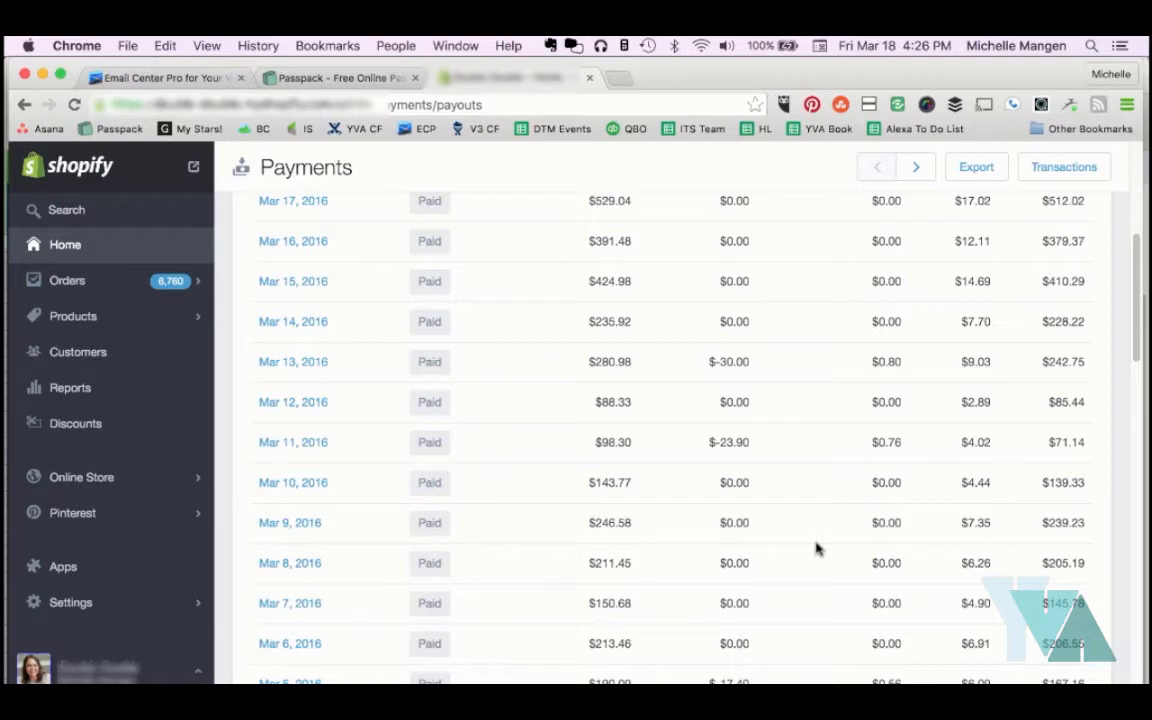
{"action": "mouse_move", "coordinate": [818, 480]}
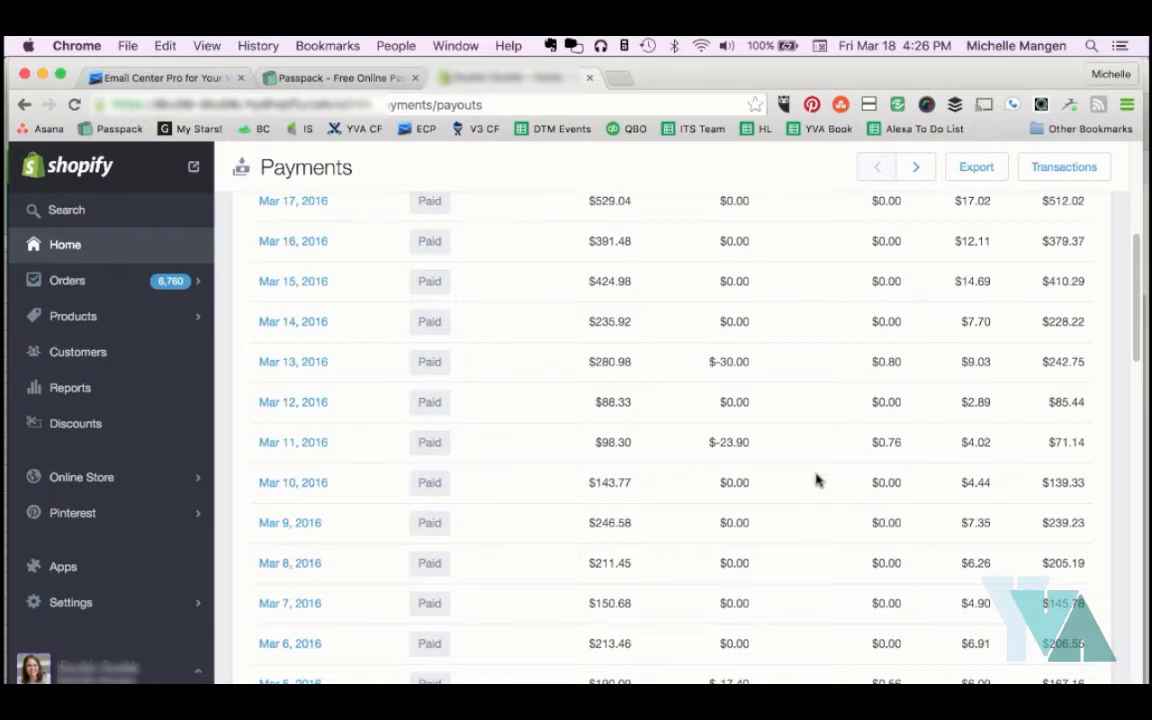
{"action": "mouse_move", "coordinate": [816, 462]}
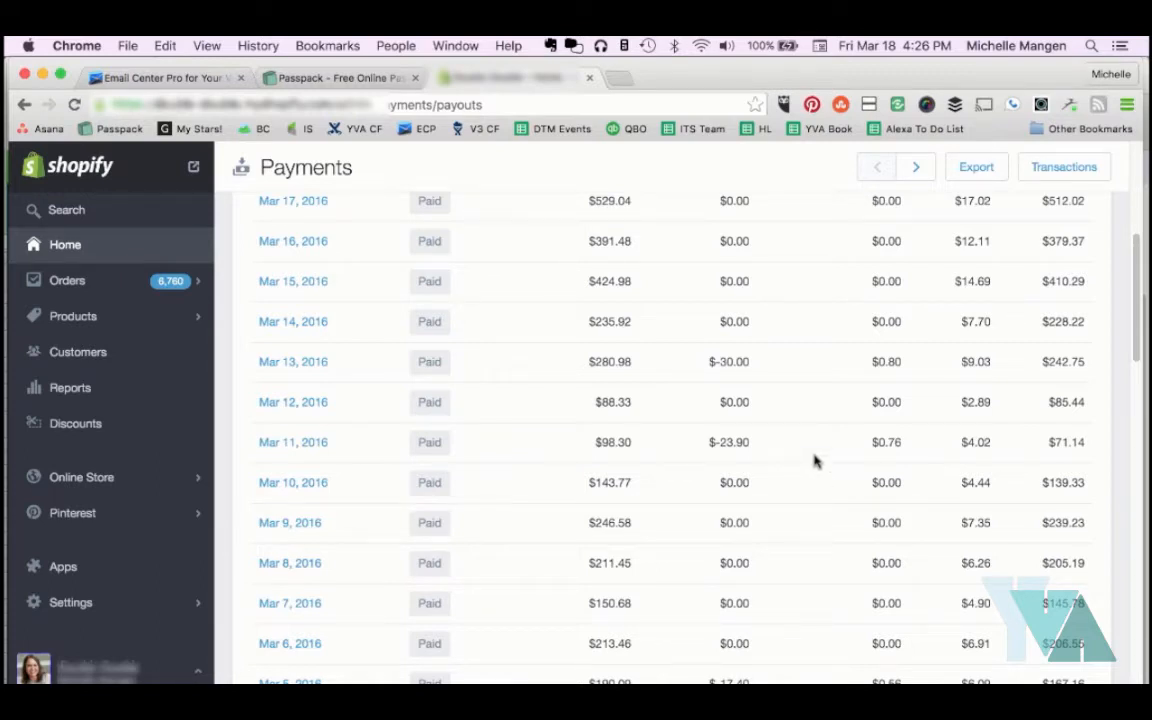
{"action": "mouse_move", "coordinate": [816, 460]}
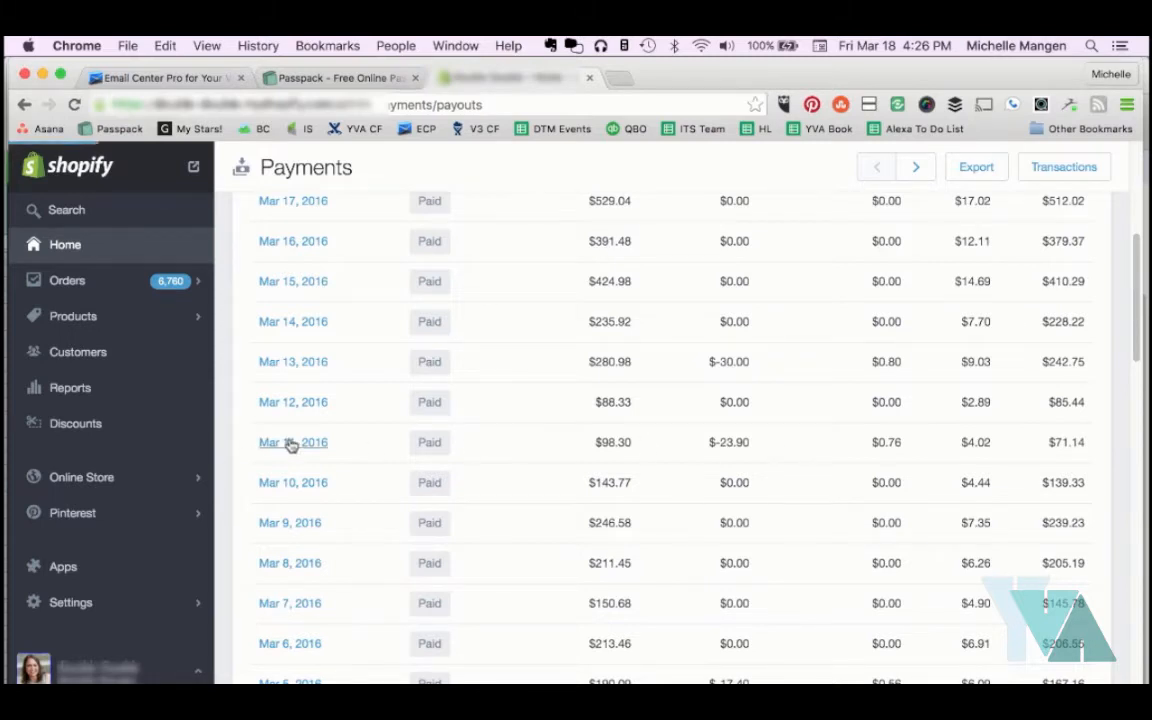
Open the Mar 11, 2016 payout showing its $71.14 overview of charges, refund and fees
{"action": "left_click", "coordinate": [280, 442]}
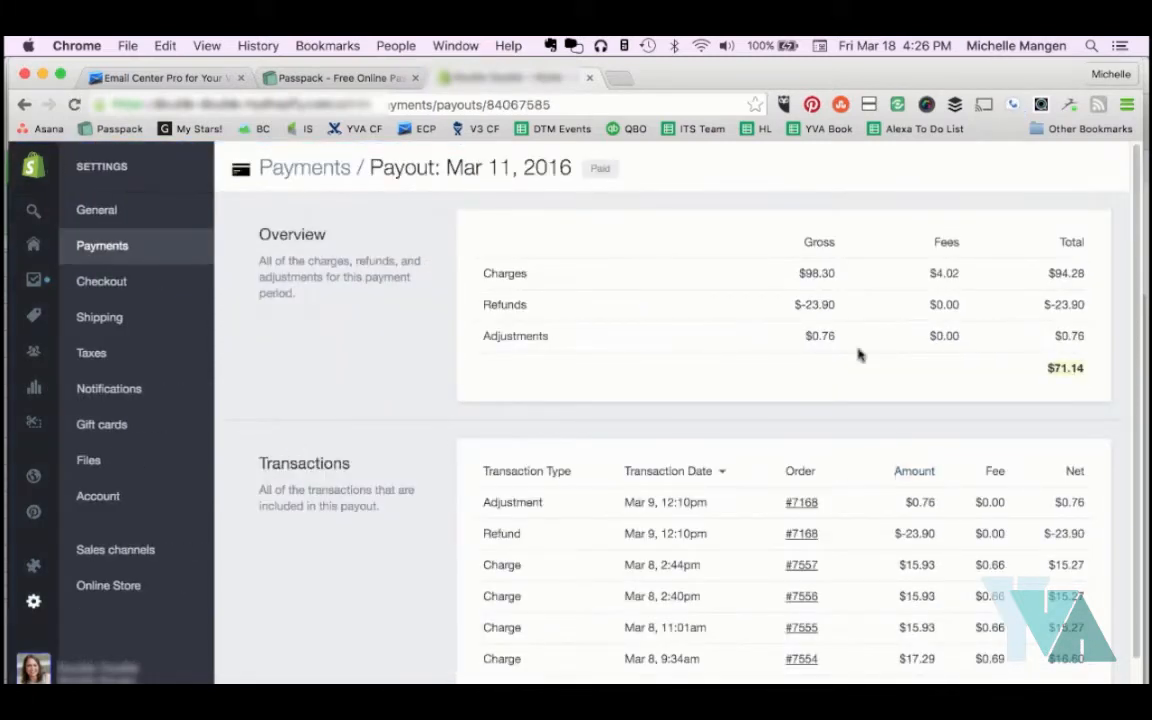
{"action": "mouse_move", "coordinate": [512, 228]}
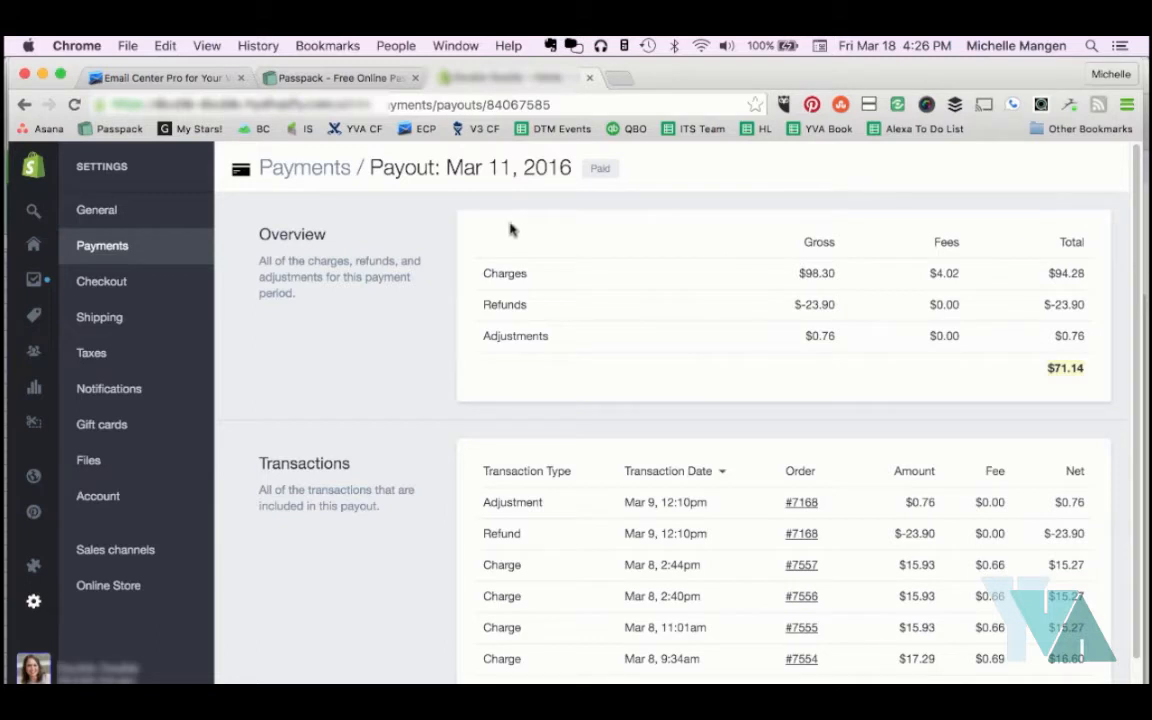
{"action": "mouse_move", "coordinate": [736, 270]}
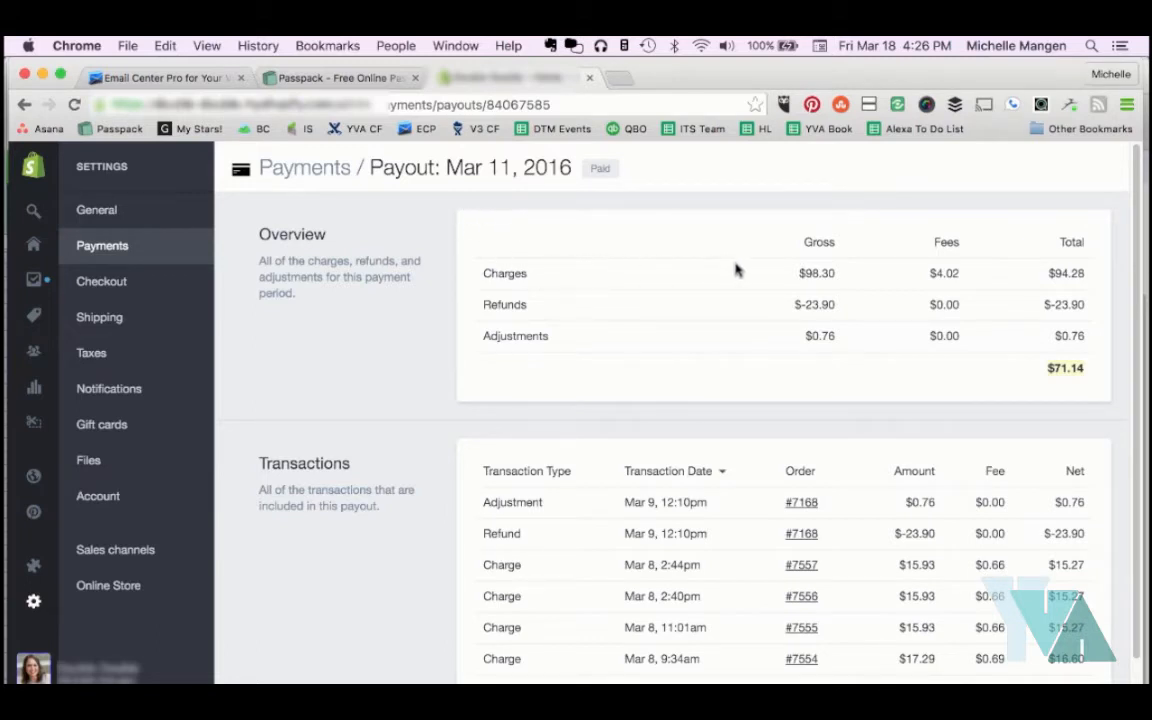
{"action": "mouse_move", "coordinate": [804, 274]}
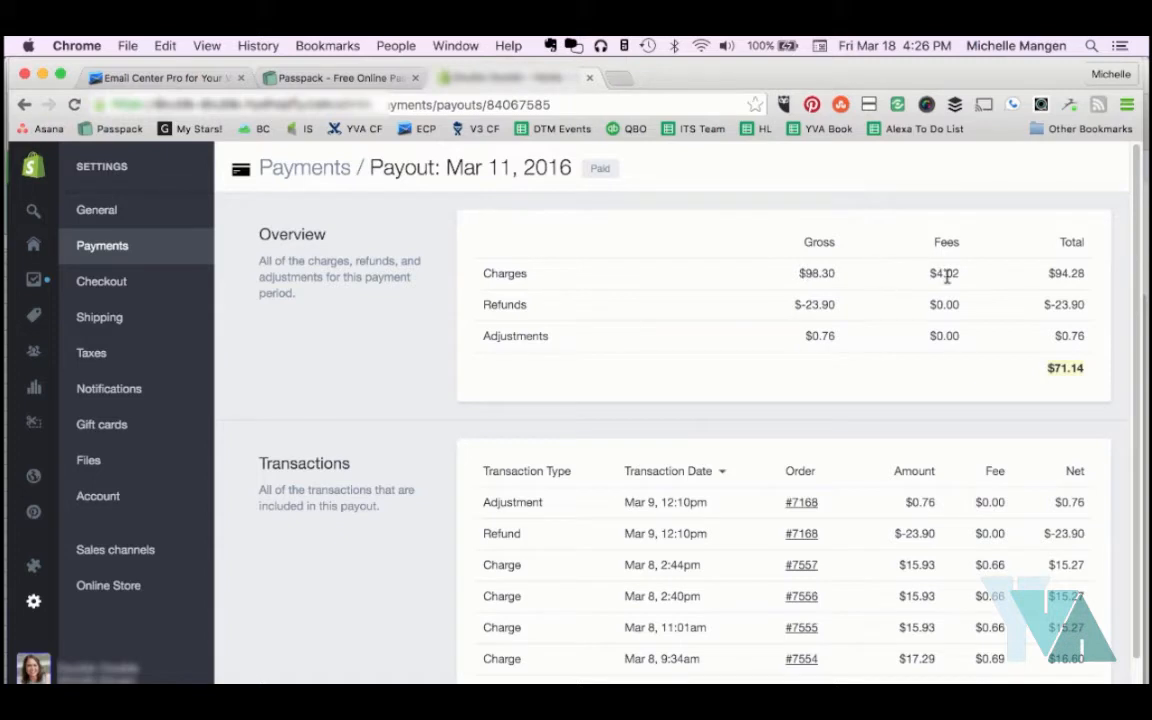
{"action": "mouse_move", "coordinate": [824, 316]}
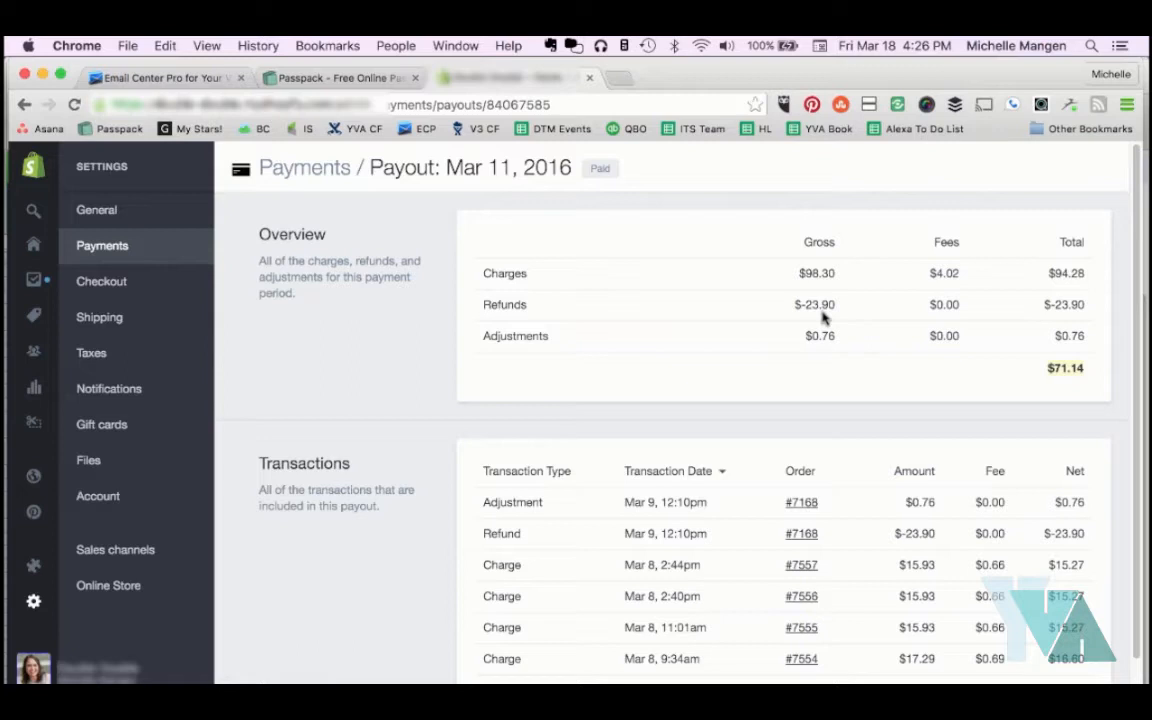
{"action": "mouse_move", "coordinate": [824, 348]}
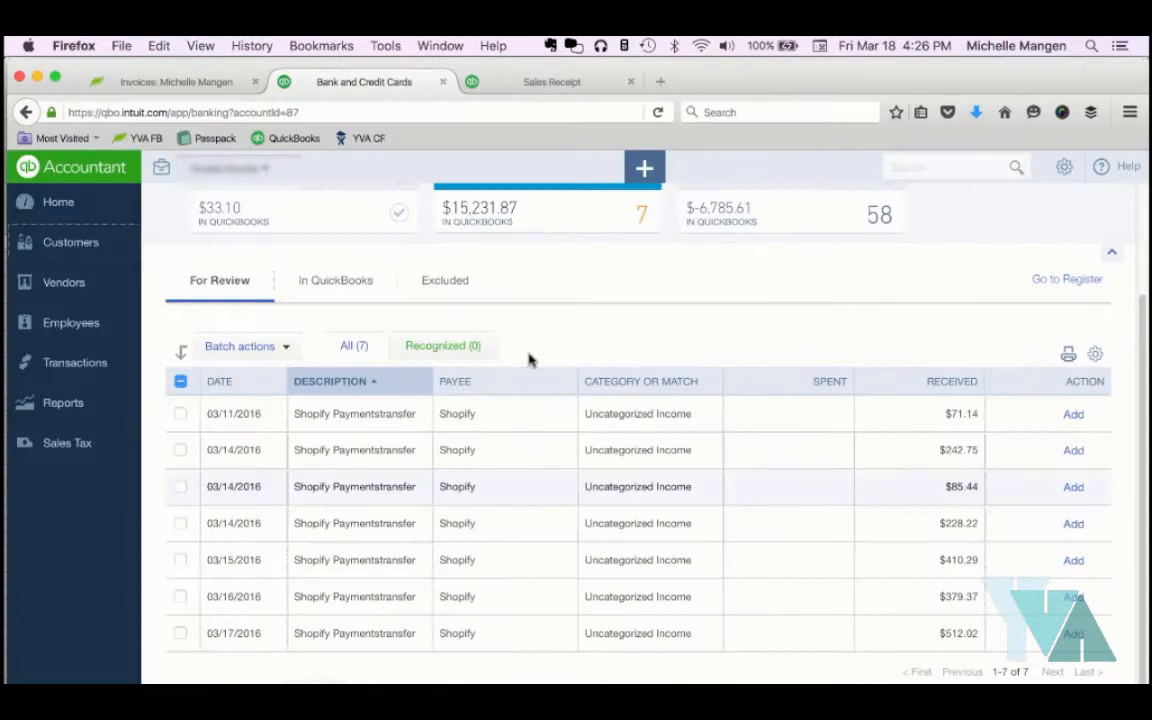
Date the sales receipt 03/11/2016 with gross sales 98.30 and fees -4.02
{"action": "left_click", "coordinate": [552, 80]}
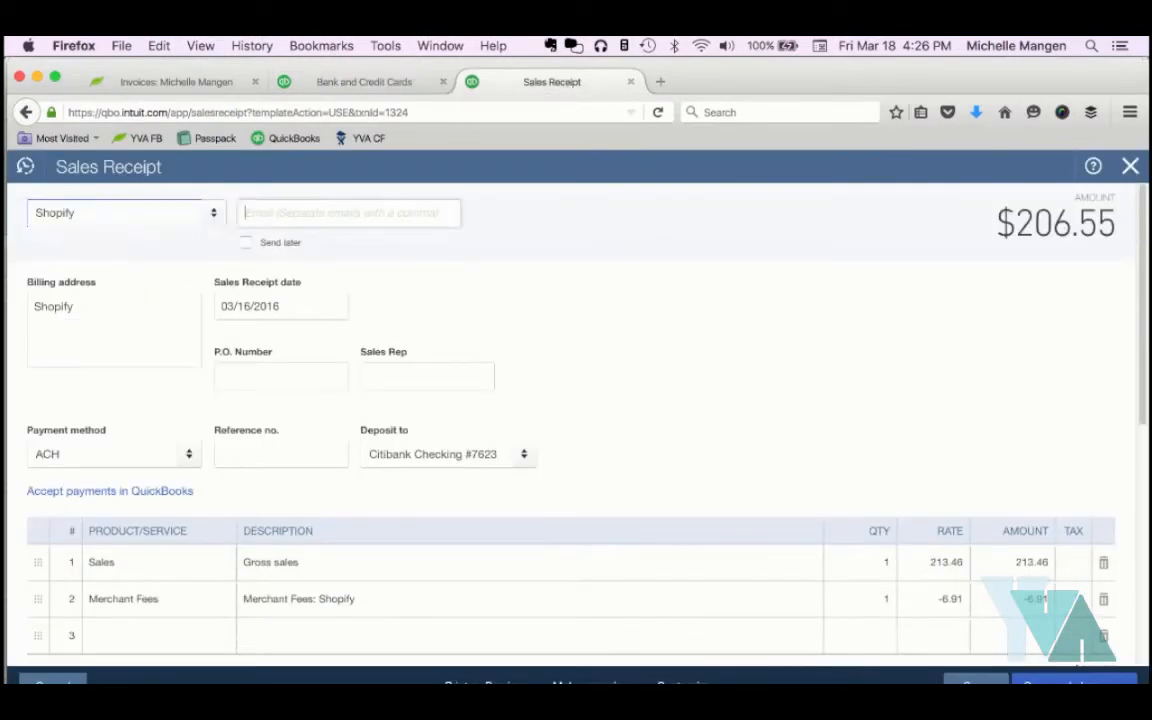
{"action": "type", "text": "031"}
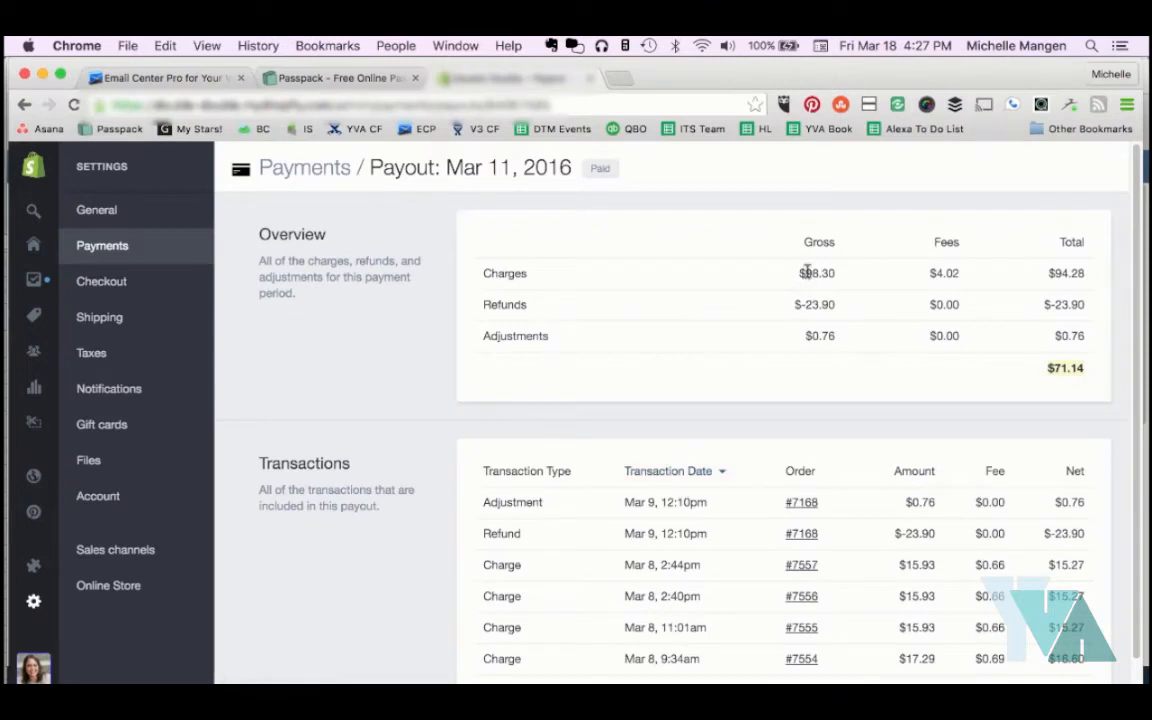
{"action": "double_click", "coordinate": [812, 272]}
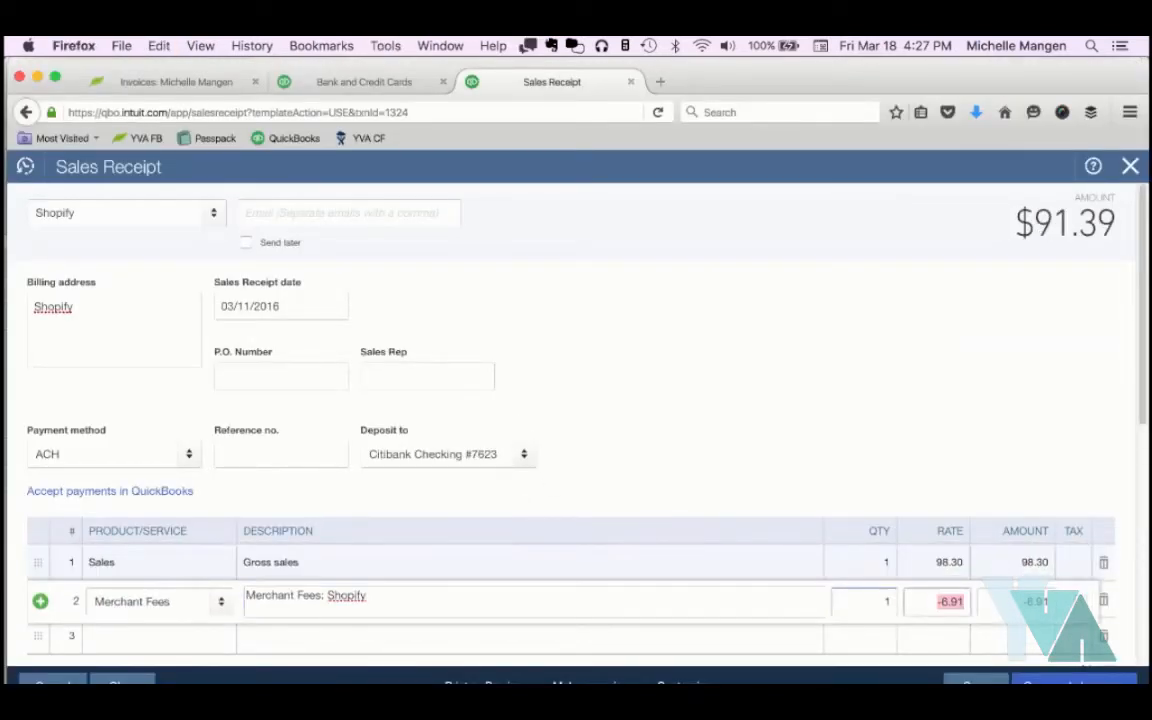
{"action": "left_click", "coordinate": [940, 600]}
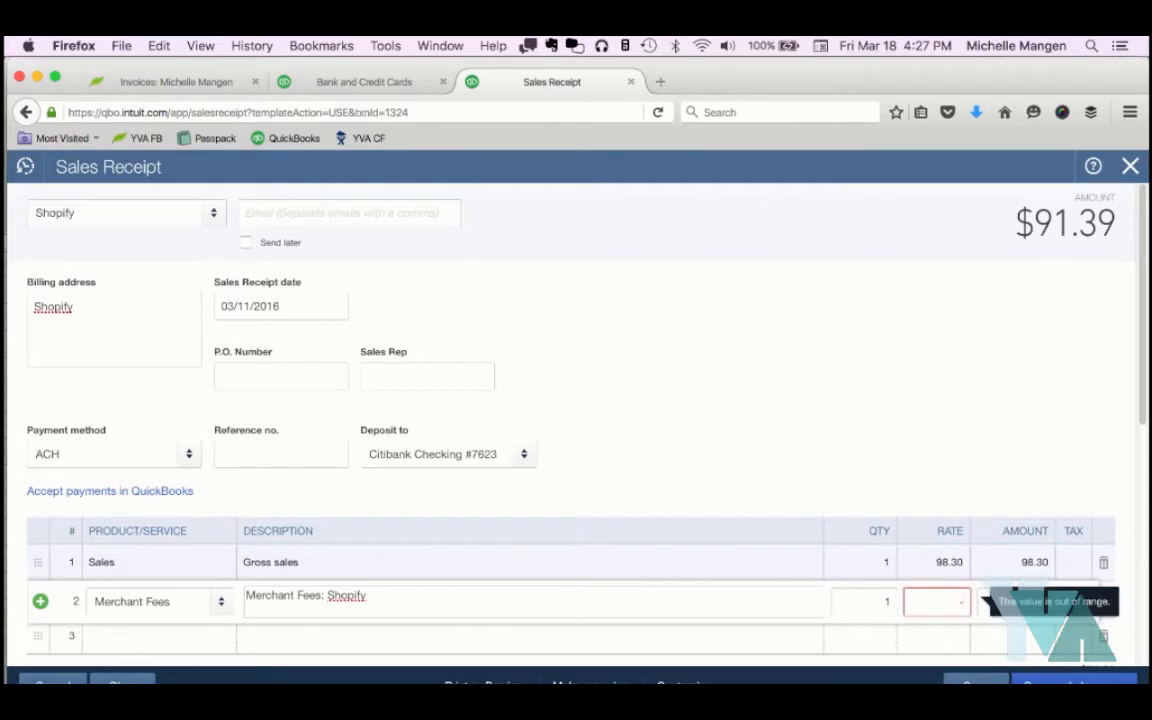
{"action": "type", "text": "-4.02"}
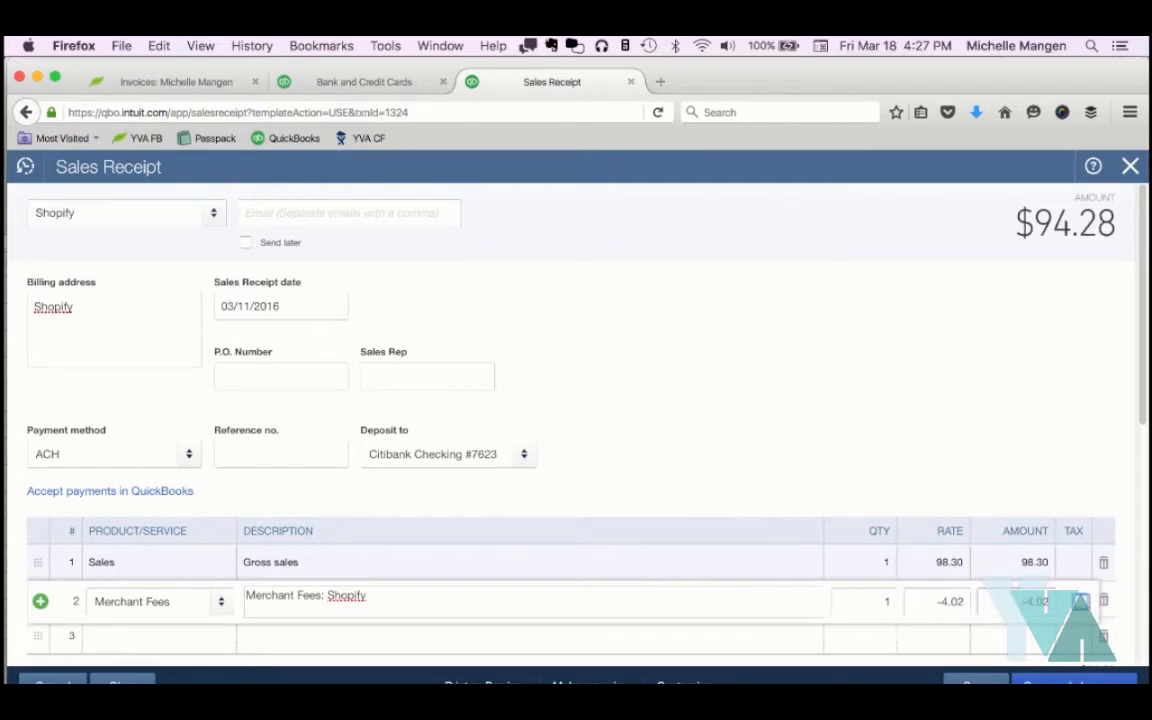
{"action": "scroll", "scroll_direction": "down", "scroll_amount": 3}
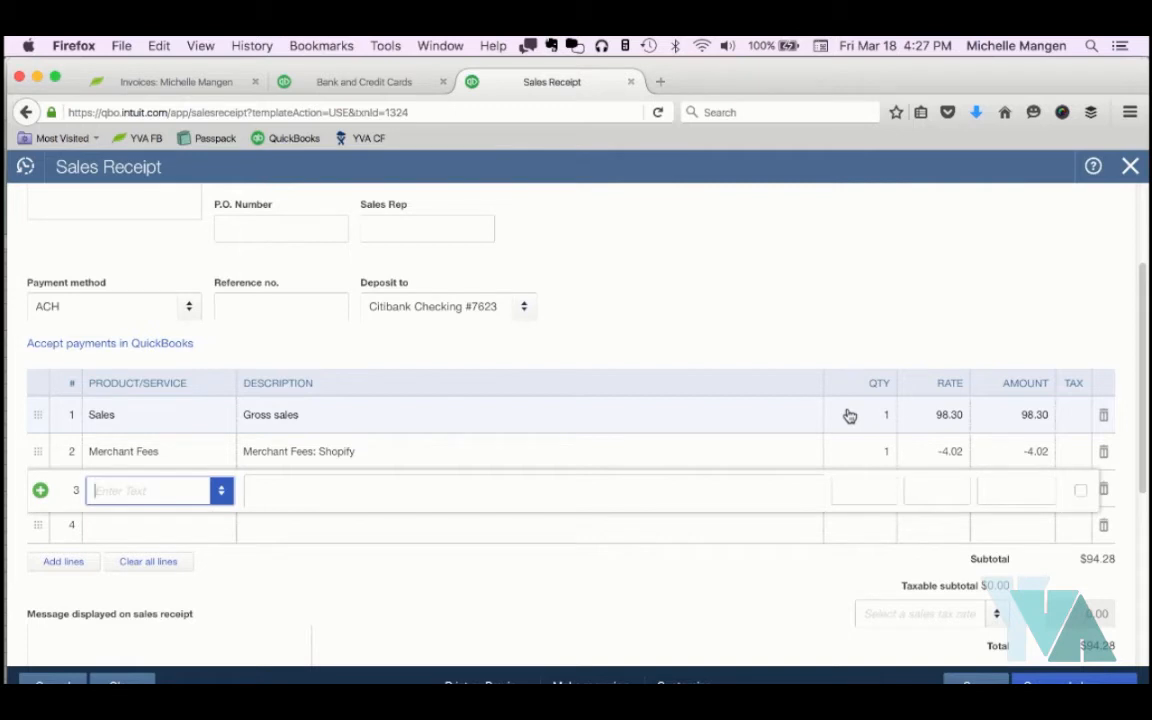
Add a Returns/Refunds line of -23.90 and a 0.76 refunded fee, checking the $71.14 total against the bank feed
{"action": "type", "text": "Ret"}
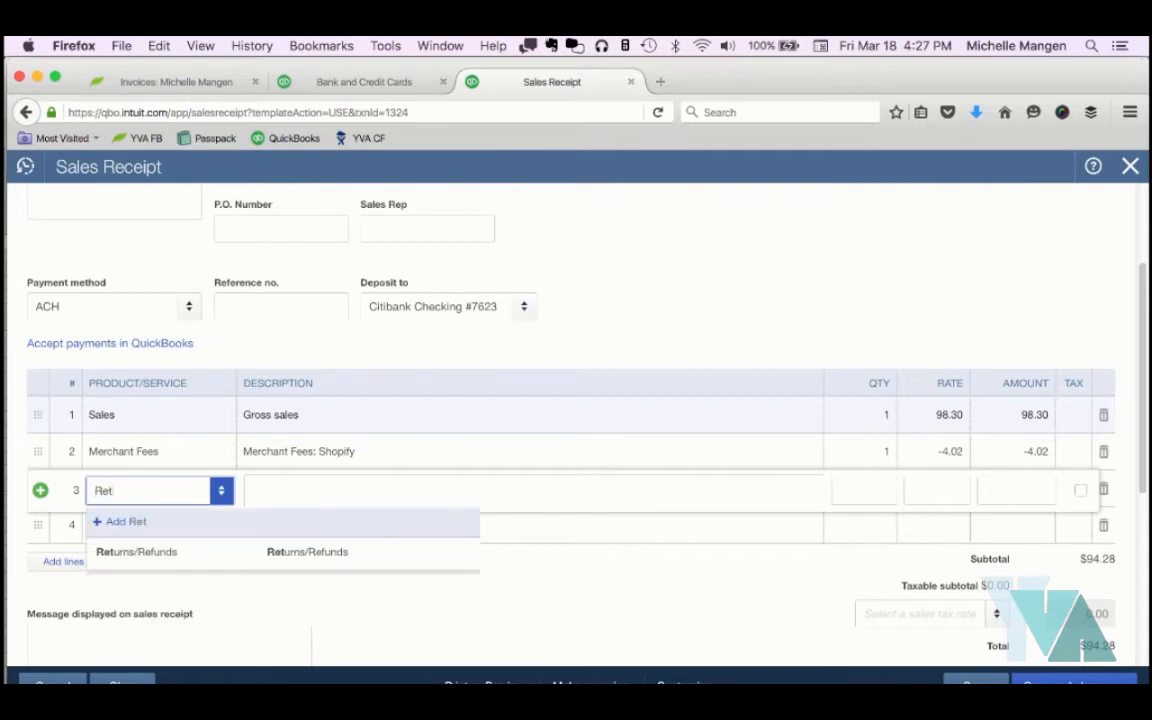
{"action": "left_click", "coordinate": [136, 552]}
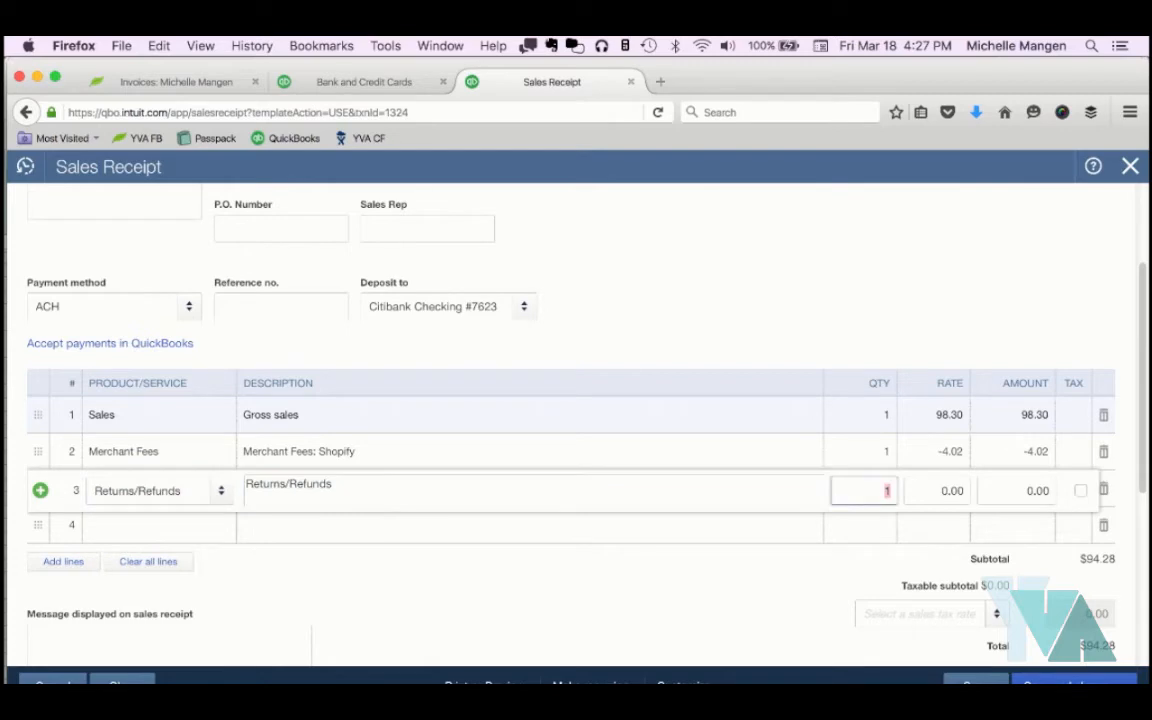
{"action": "type", "text": "-23."}
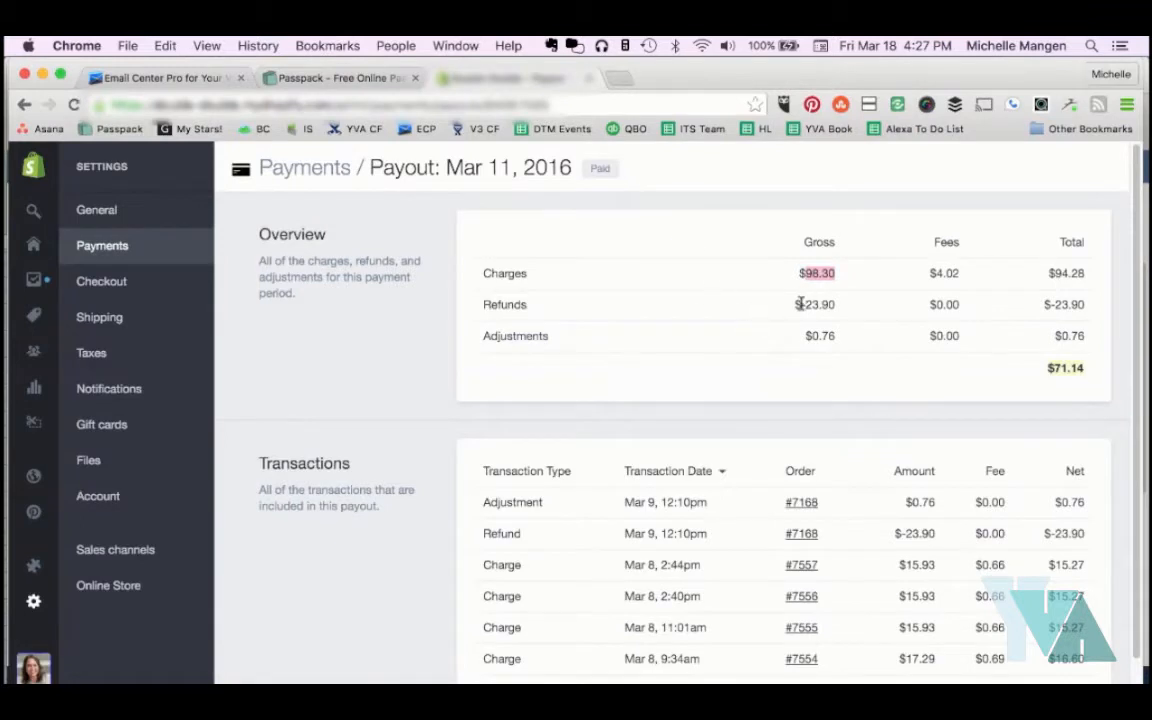
{"action": "mouse_move", "coordinate": [836, 340]}
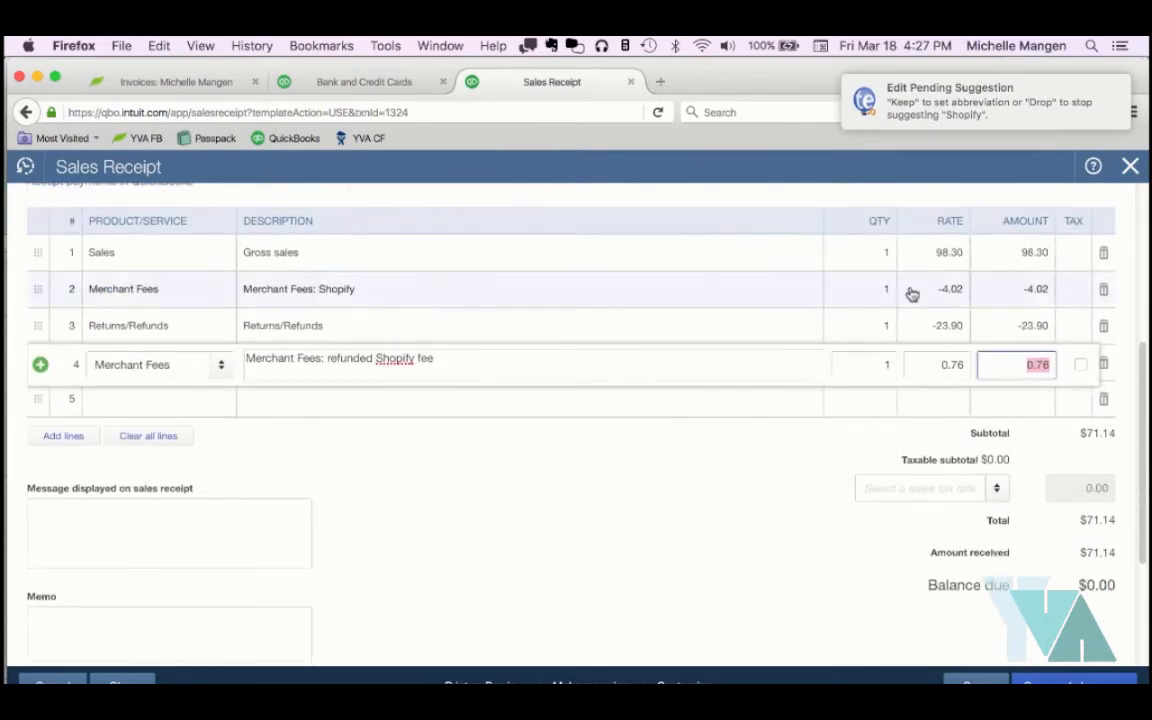
{"action": "scroll", "scroll_direction": "down", "scroll_amount": 3}
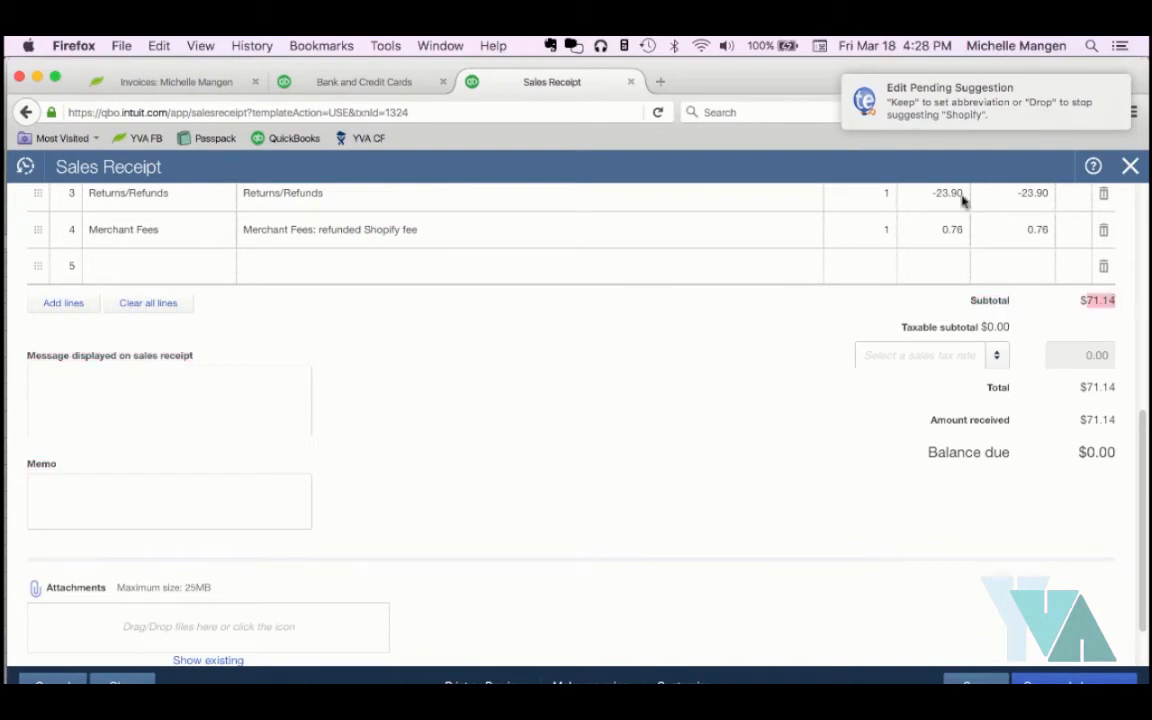
{"action": "left_click", "coordinate": [364, 82]}
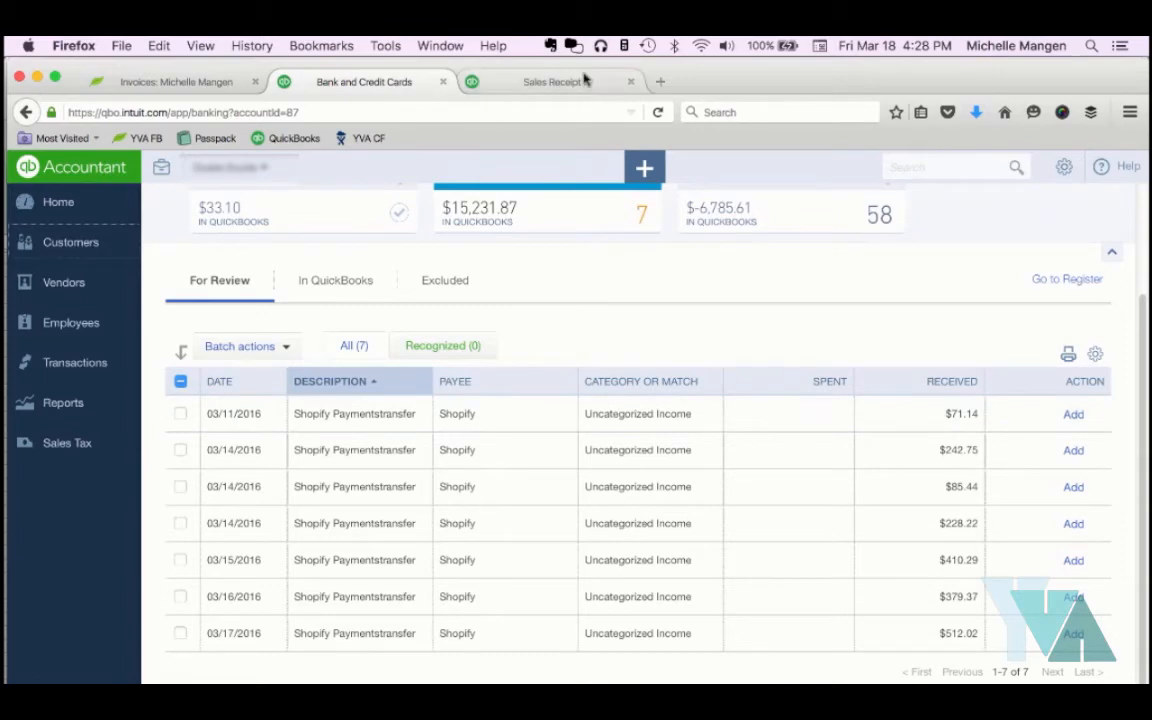
{"action": "left_click", "coordinate": [552, 80]}
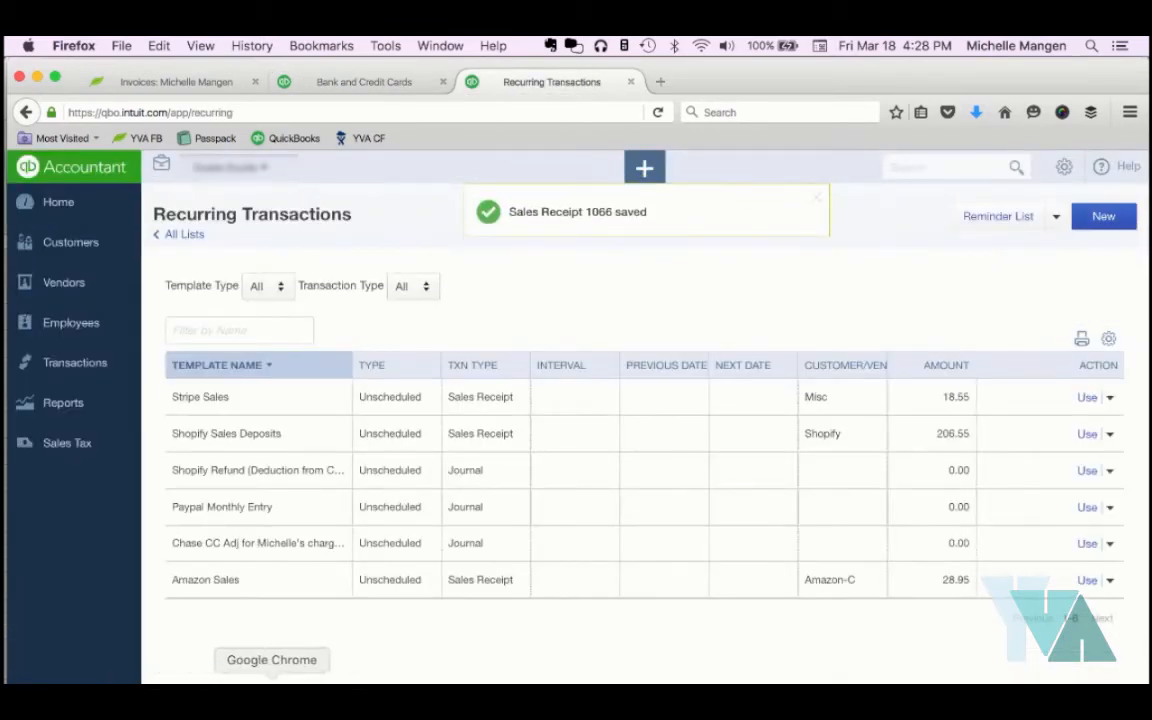
Return to the bank feed, then open the Mar 12, 2016 payout with $88.33 charges and $85.44 total
{"action": "left_click", "coordinate": [362, 80]}
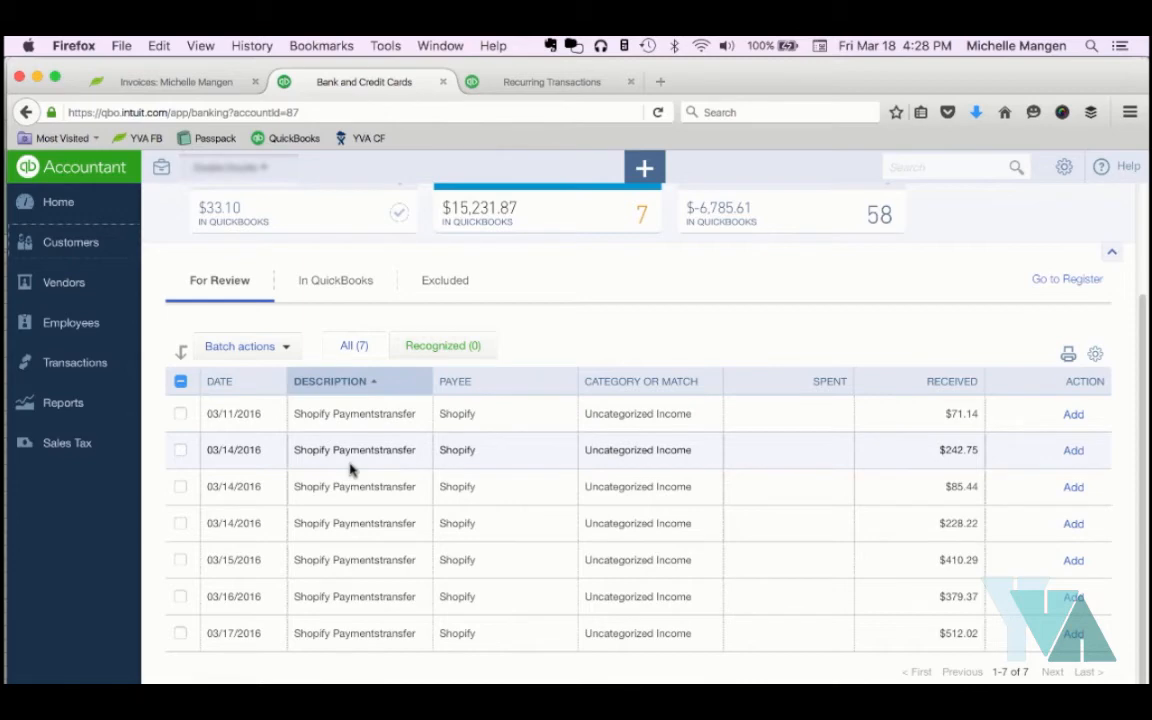
{"action": "mouse_move", "coordinate": [900, 442]}
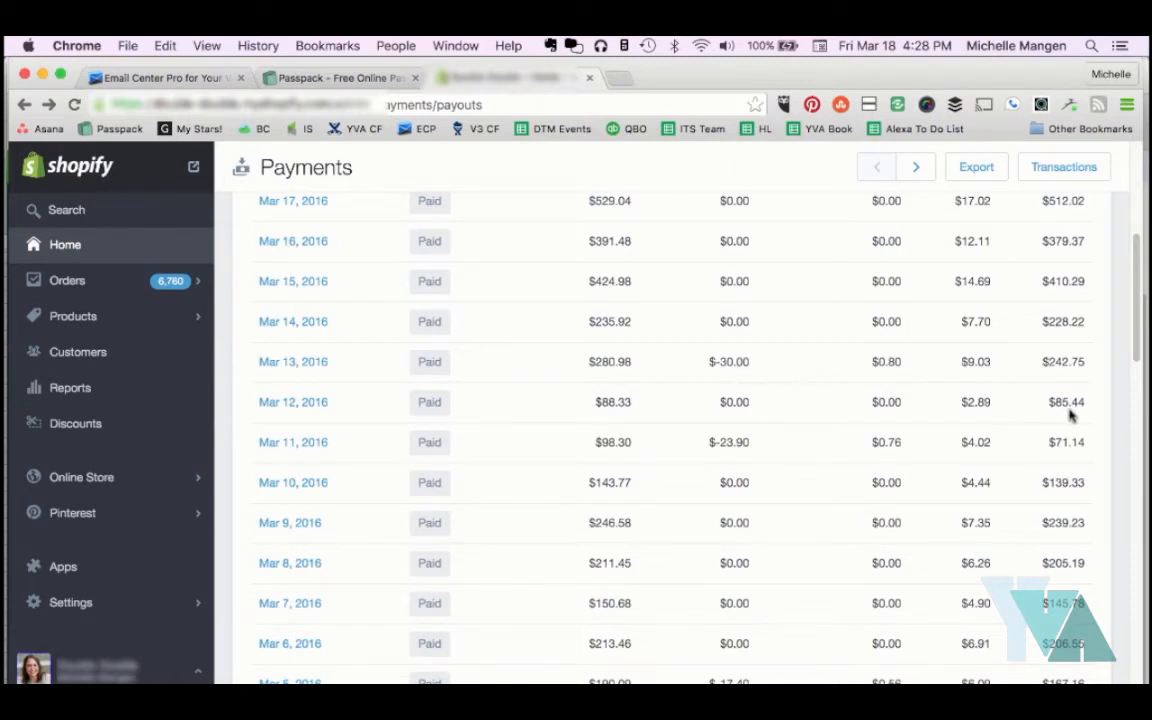
{"action": "mouse_move", "coordinate": [1004, 408]}
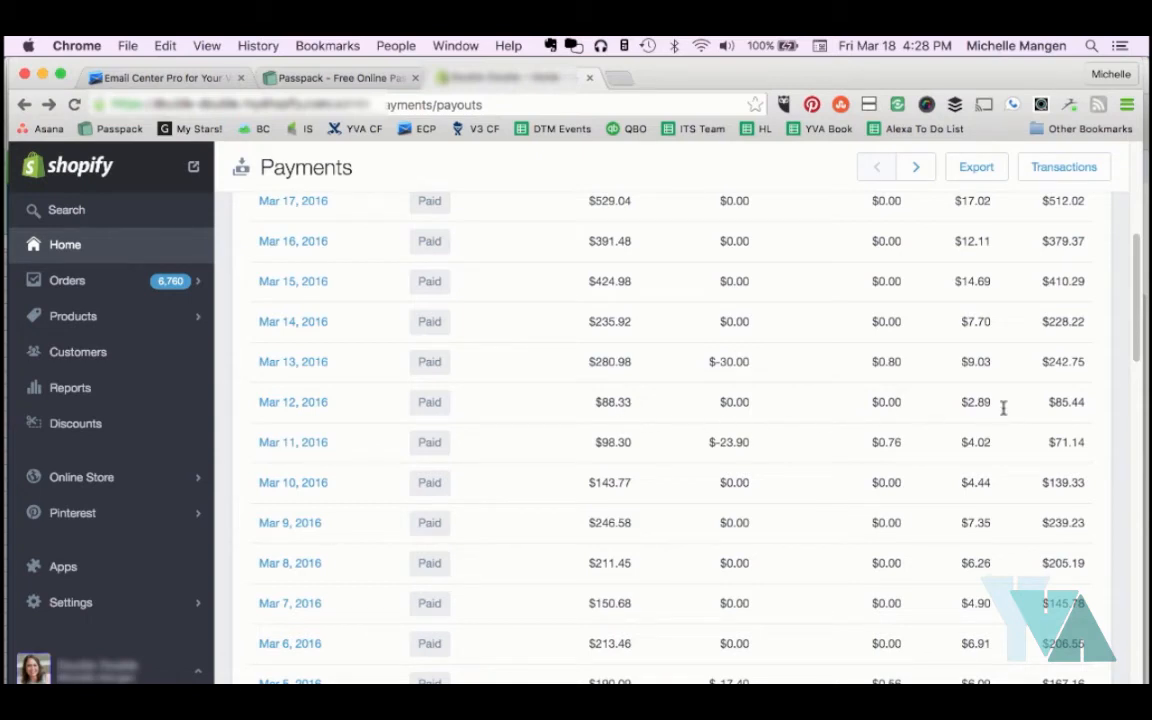
{"action": "left_click", "coordinate": [292, 402]}
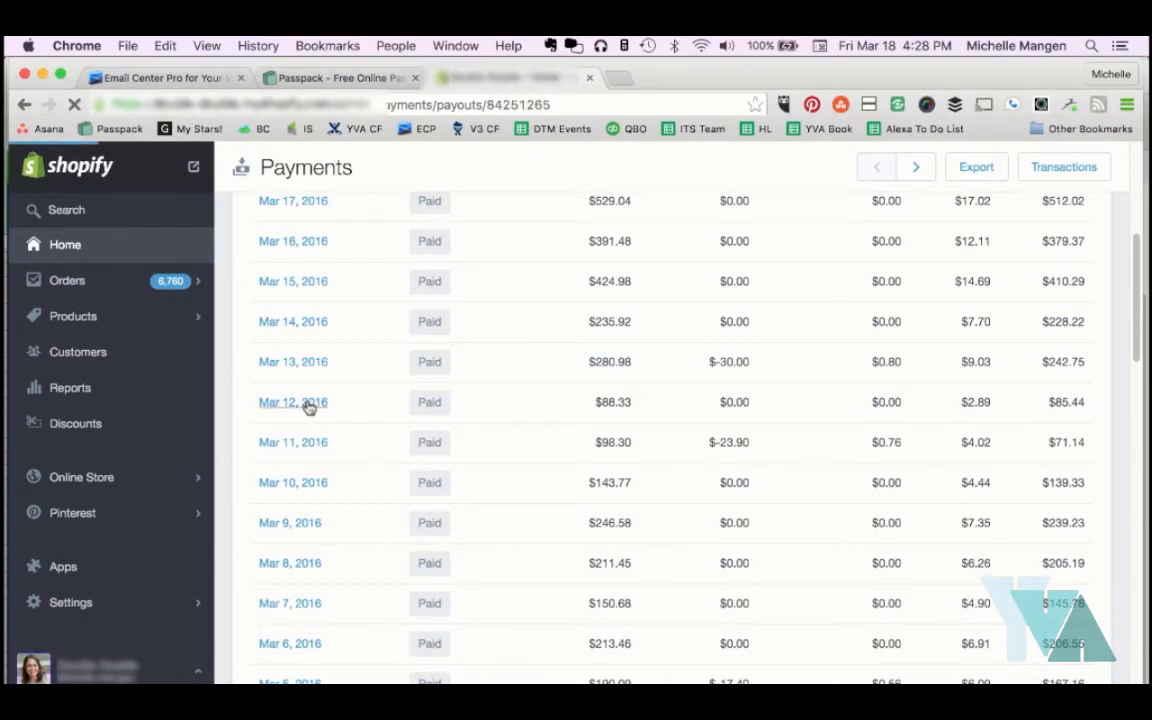
{"action": "left_click", "coordinate": [292, 404]}
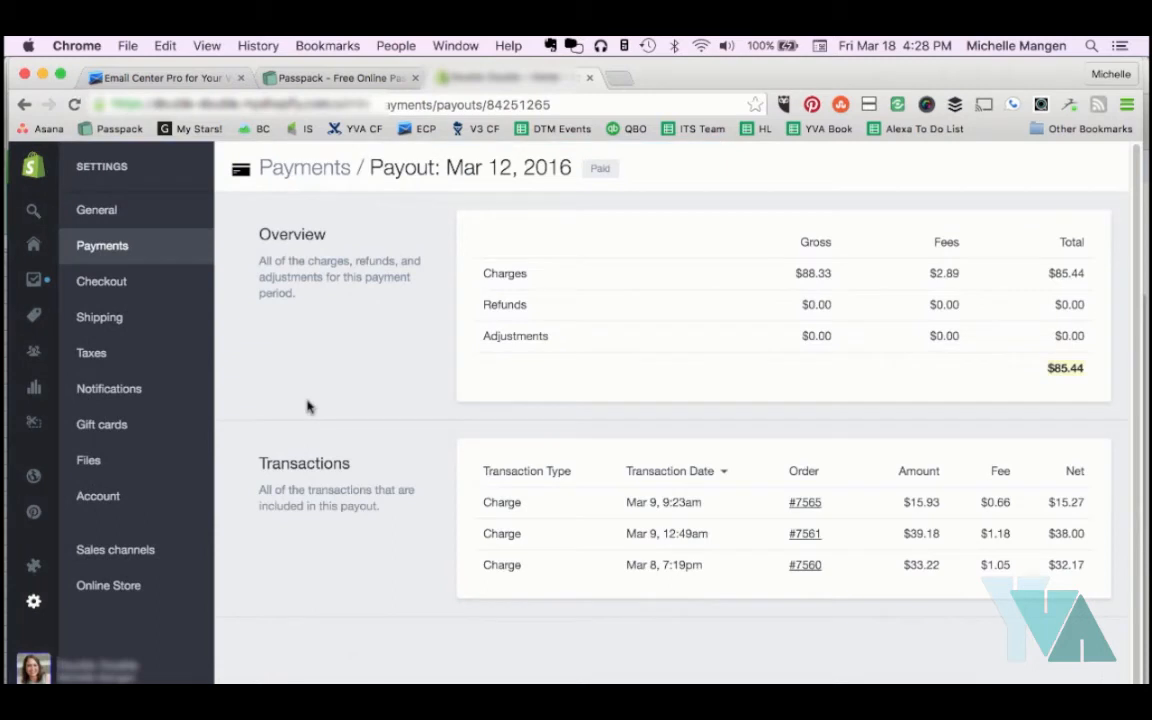
{"action": "mouse_move", "coordinate": [810, 292]}
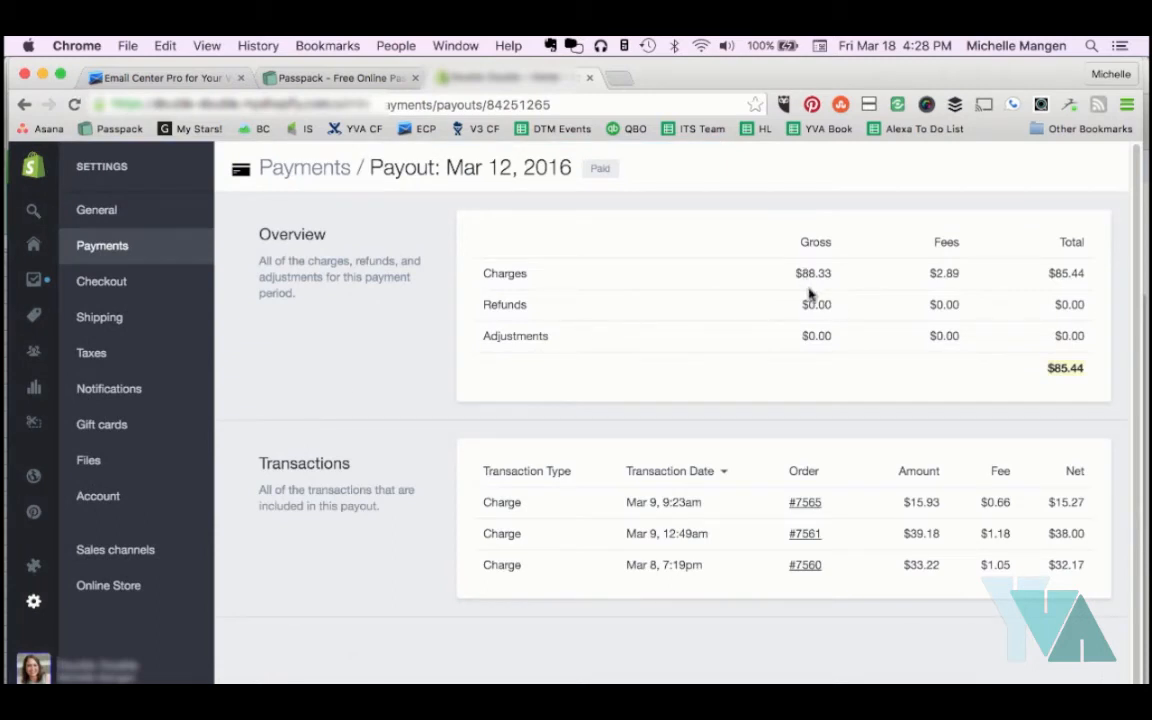
{"action": "mouse_move", "coordinate": [932, 288]}
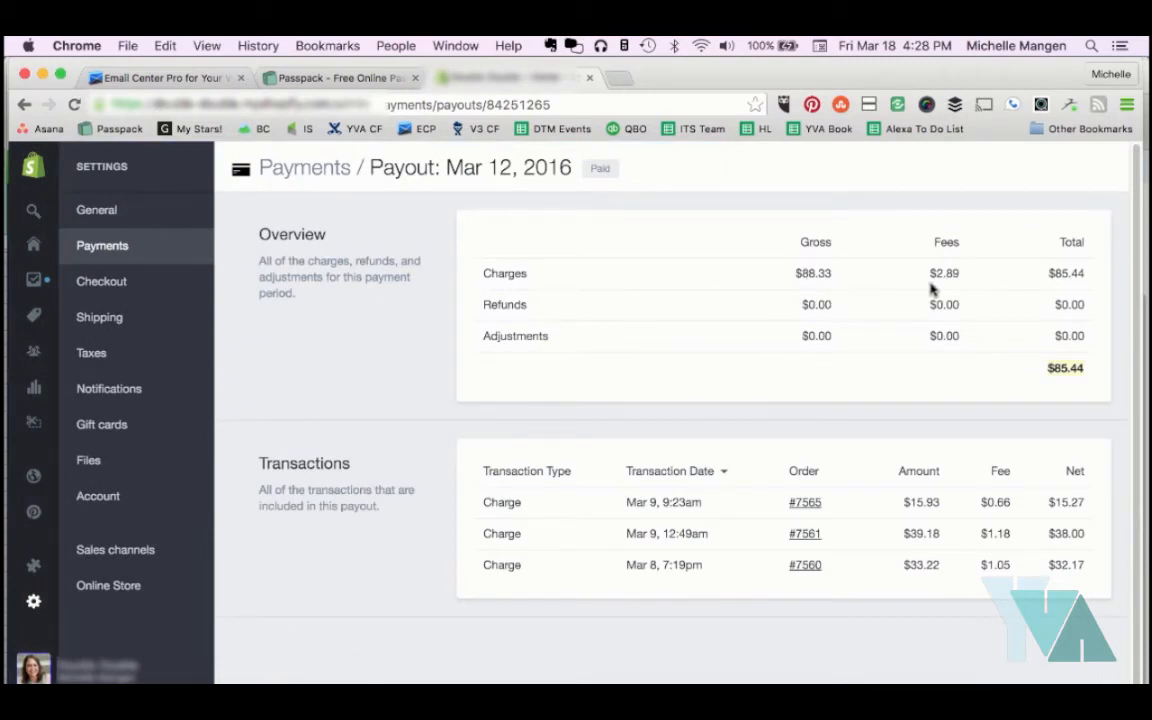
{"action": "mouse_move", "coordinate": [882, 280]}
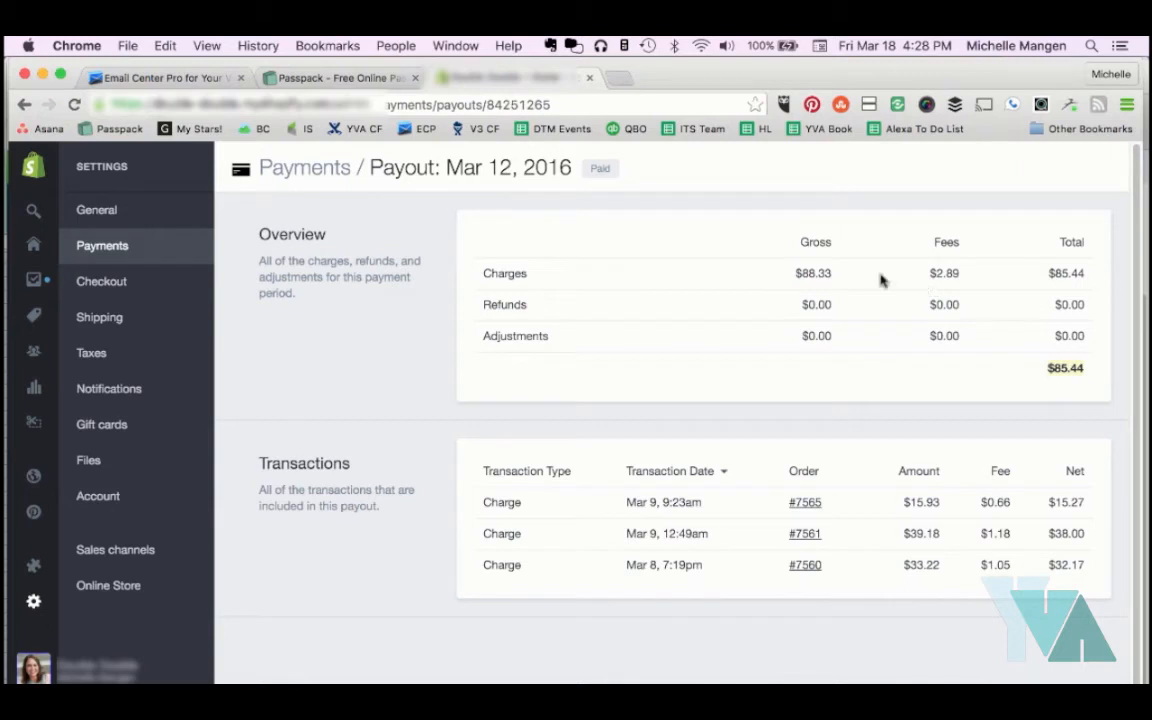
{"action": "mouse_move", "coordinate": [852, 272]}
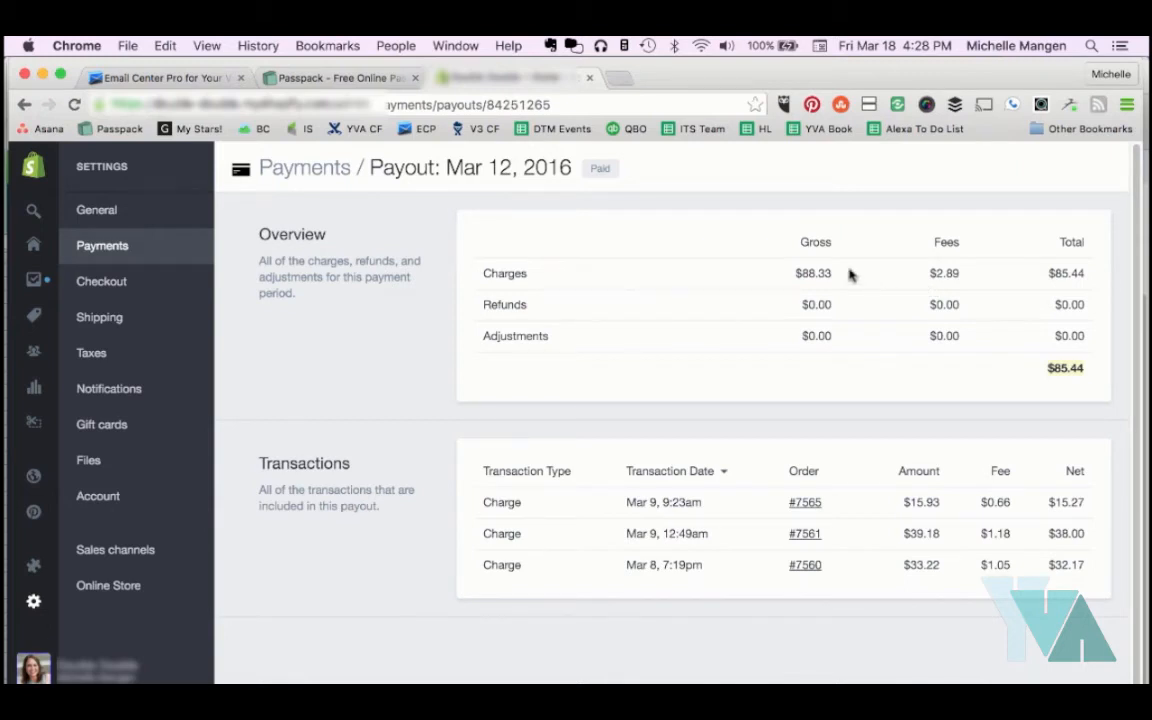
{"action": "mouse_move", "coordinate": [250, 596]}
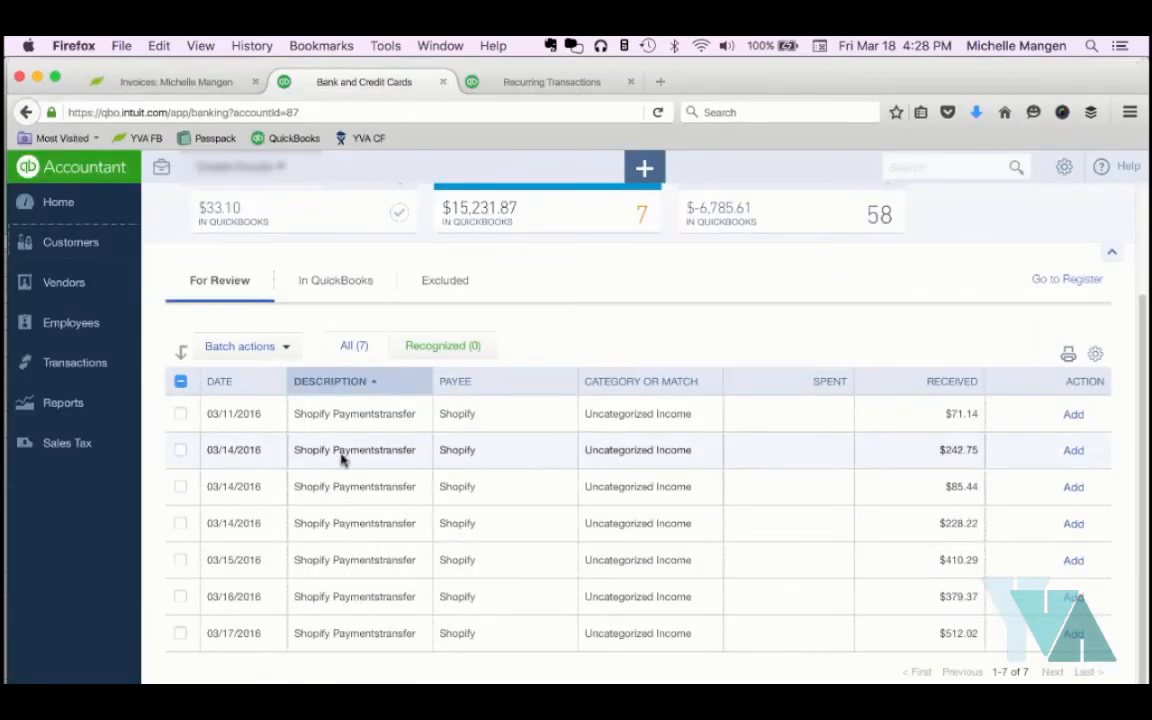
{"action": "mouse_move", "coordinate": [344, 492]}
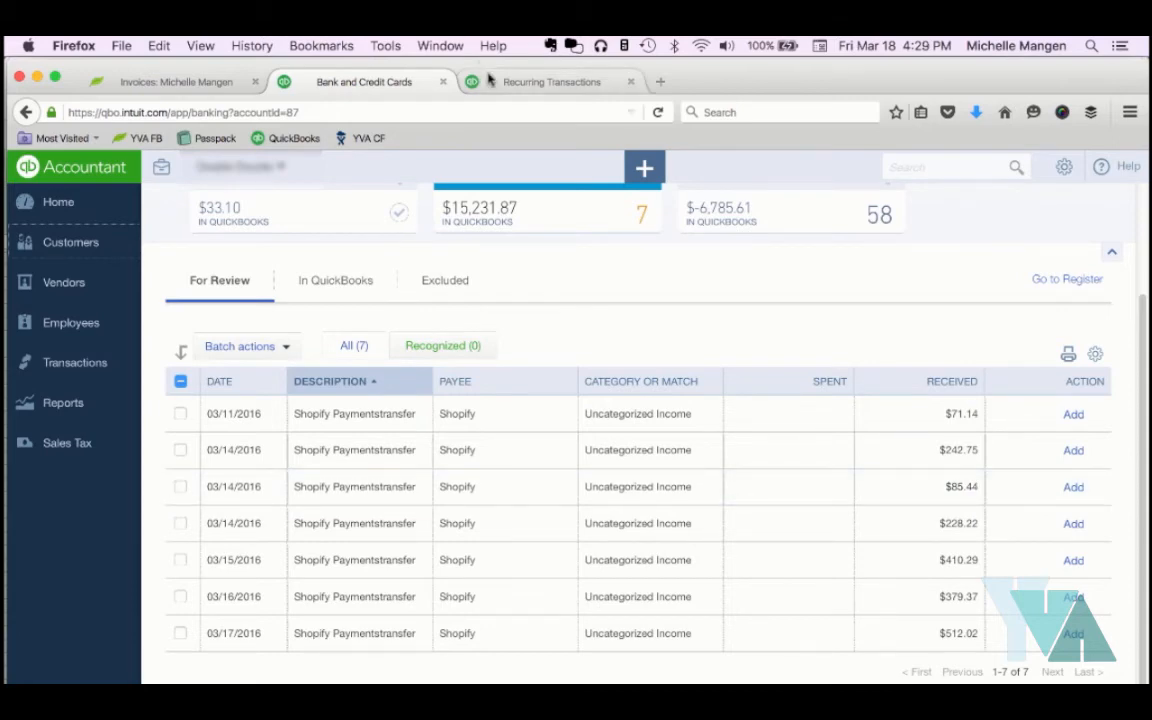
Start another Shopify Sales Deposits receipt, enter the copied 88.33 gross amount and save it as receipt 1067
{"action": "left_click", "coordinate": [552, 80]}
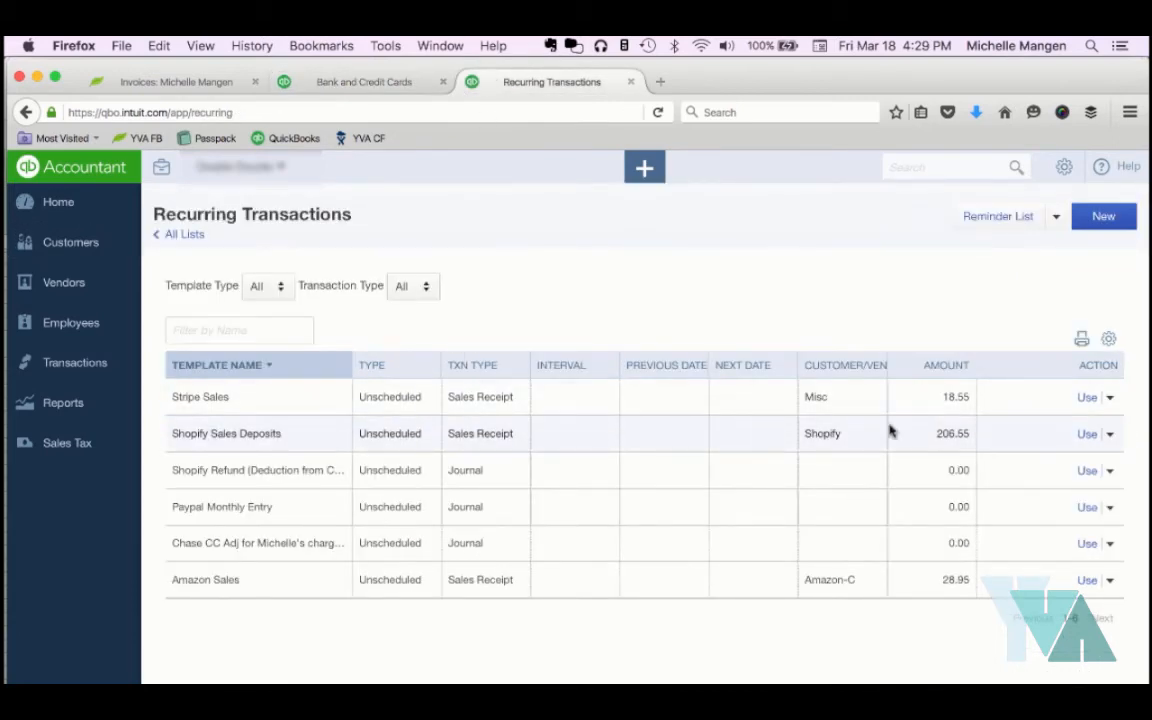
{"action": "mouse_move", "coordinate": [1080, 436]}
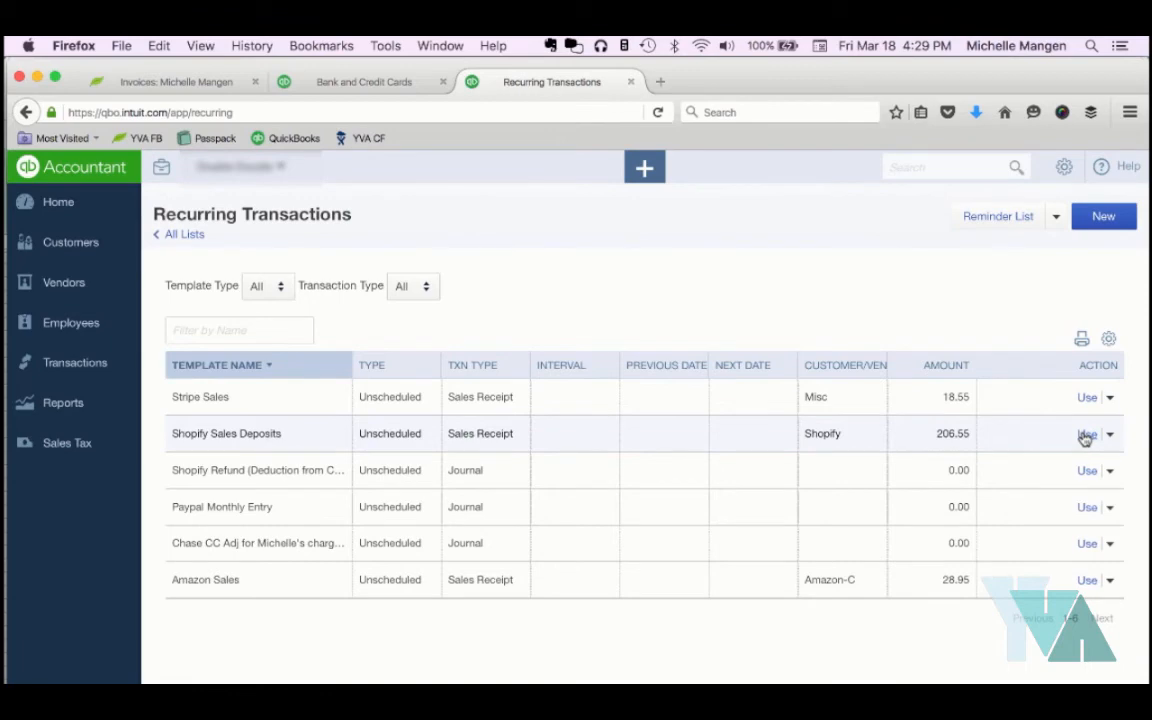
{"action": "left_click", "coordinate": [1080, 436]}
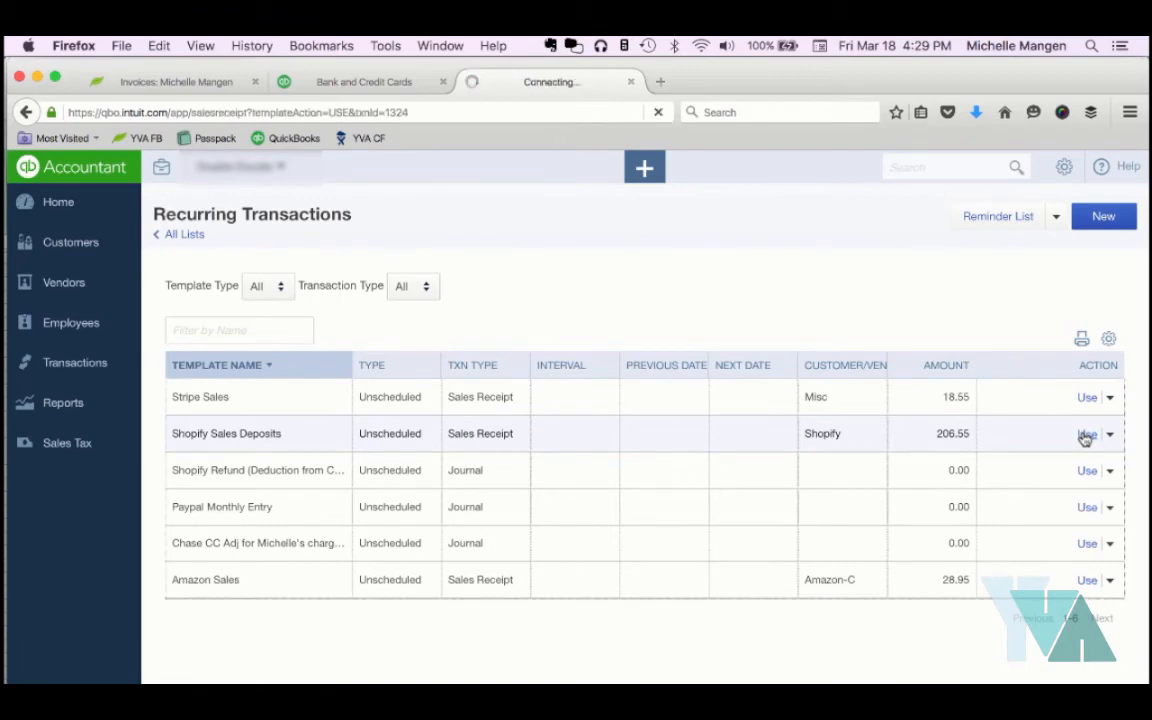
{"action": "left_click", "coordinate": [1080, 436]}
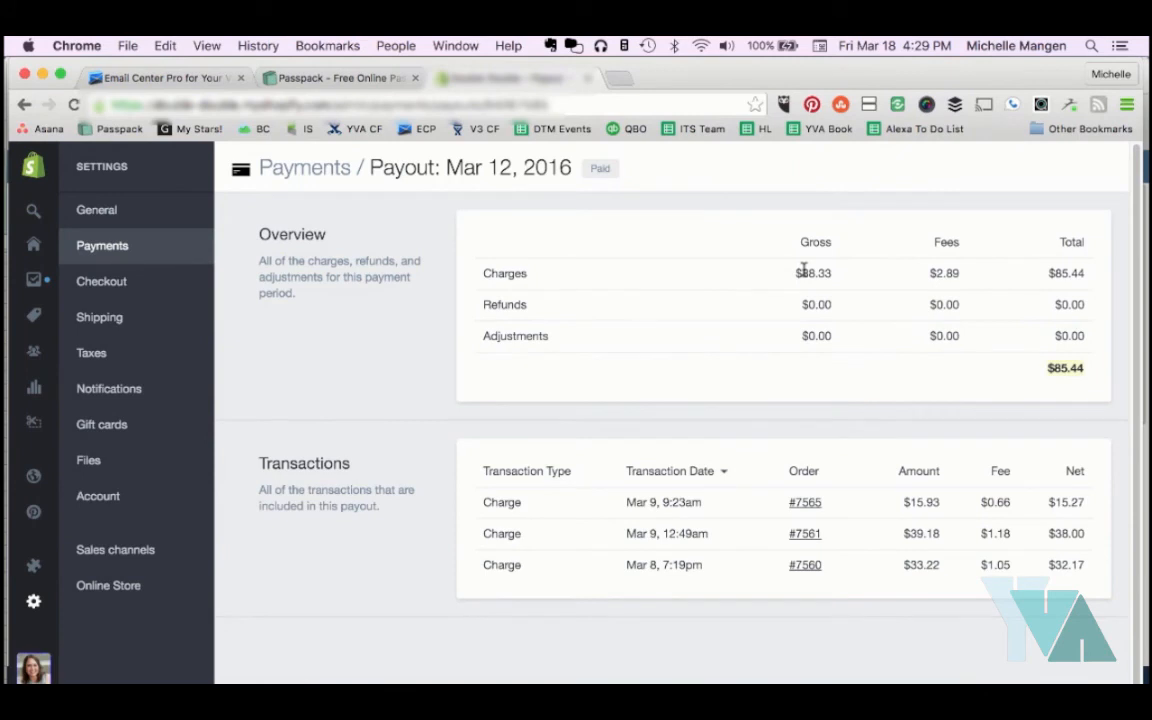
{"action": "double_click", "coordinate": [814, 272]}
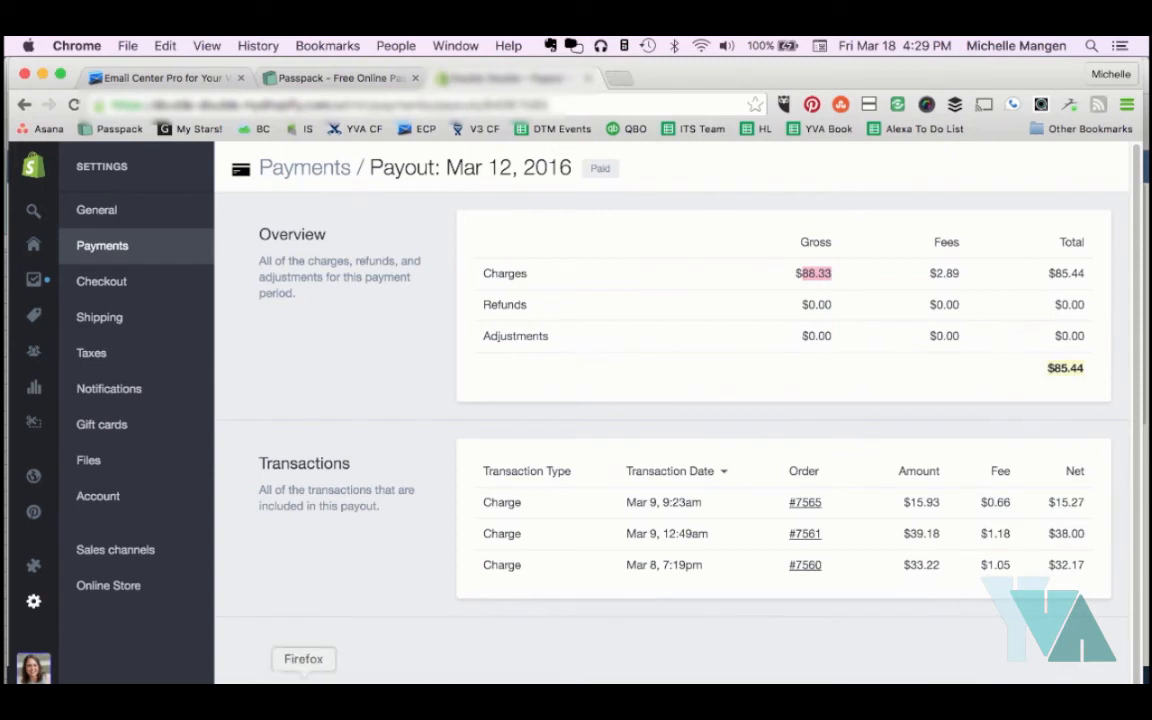
{"action": "left_click", "coordinate": [304, 660]}
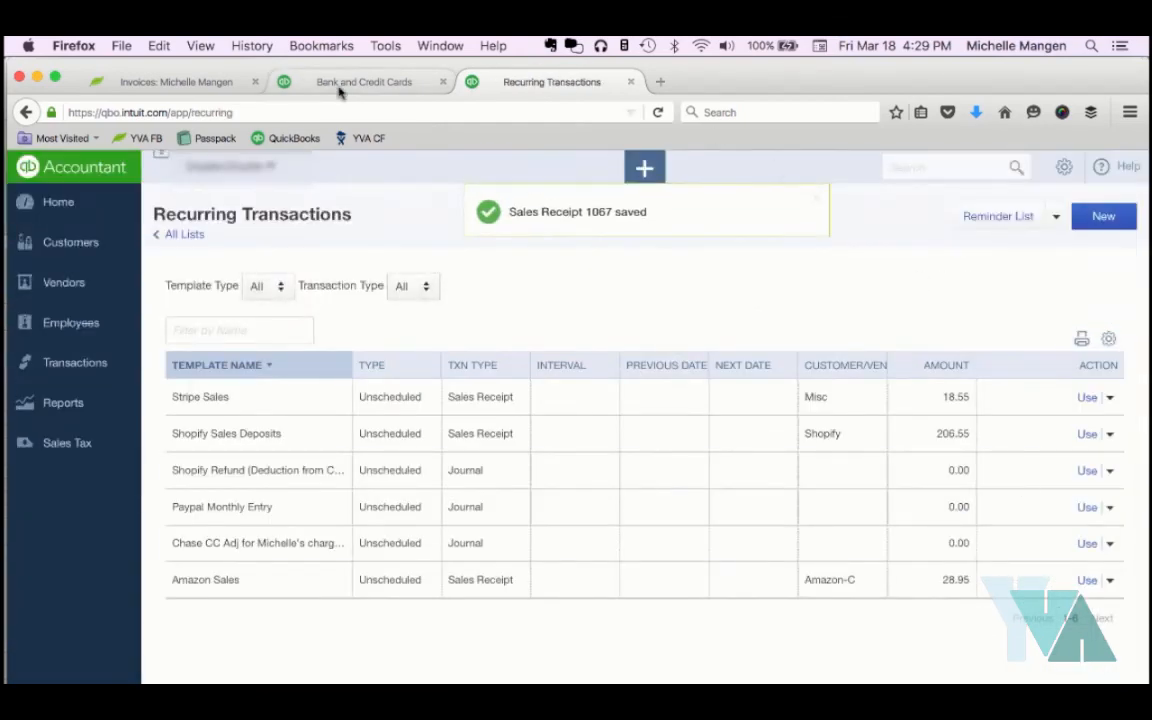
Filter the bank feed to Recognized, select both matched Shopify deposits and Accept Selected via Batch actions
{"action": "left_click", "coordinate": [364, 80]}
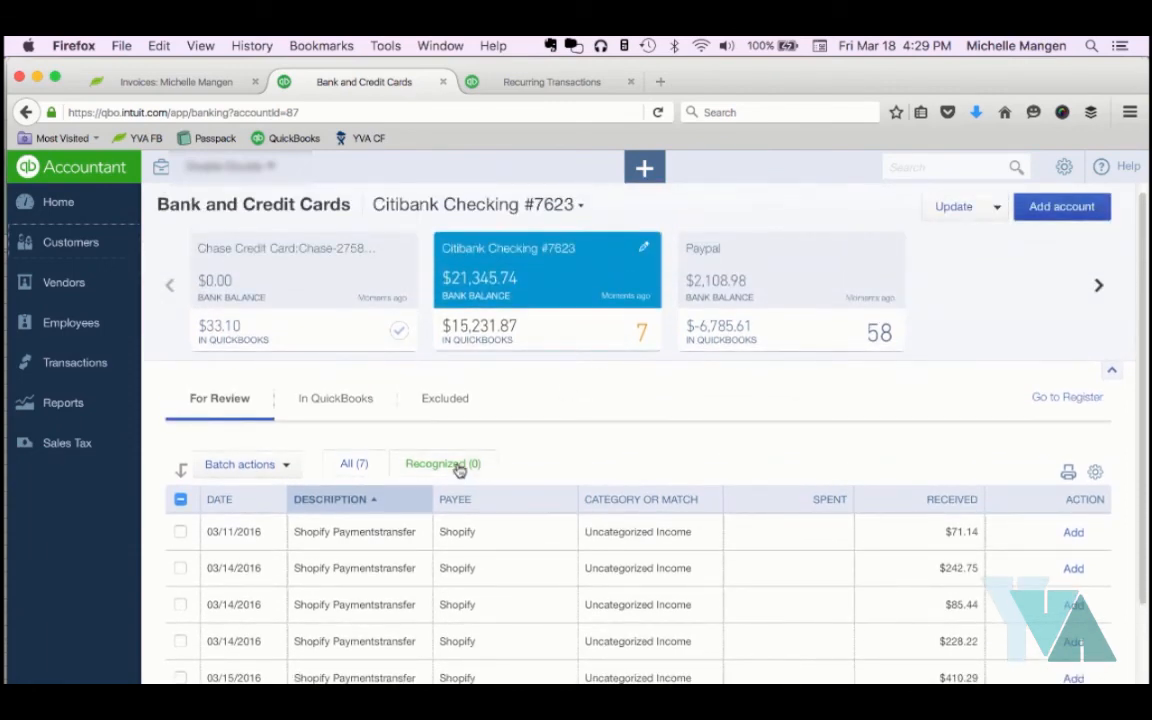
{"action": "left_click", "coordinate": [442, 464]}
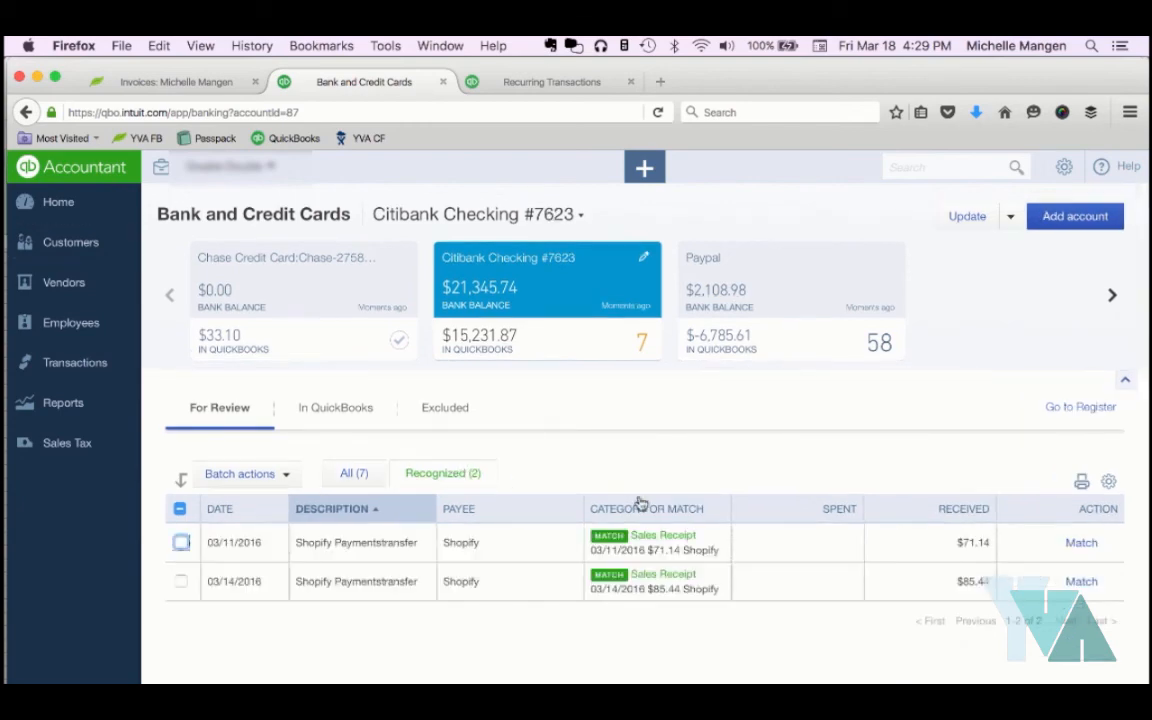
{"action": "mouse_move", "coordinate": [540, 588]}
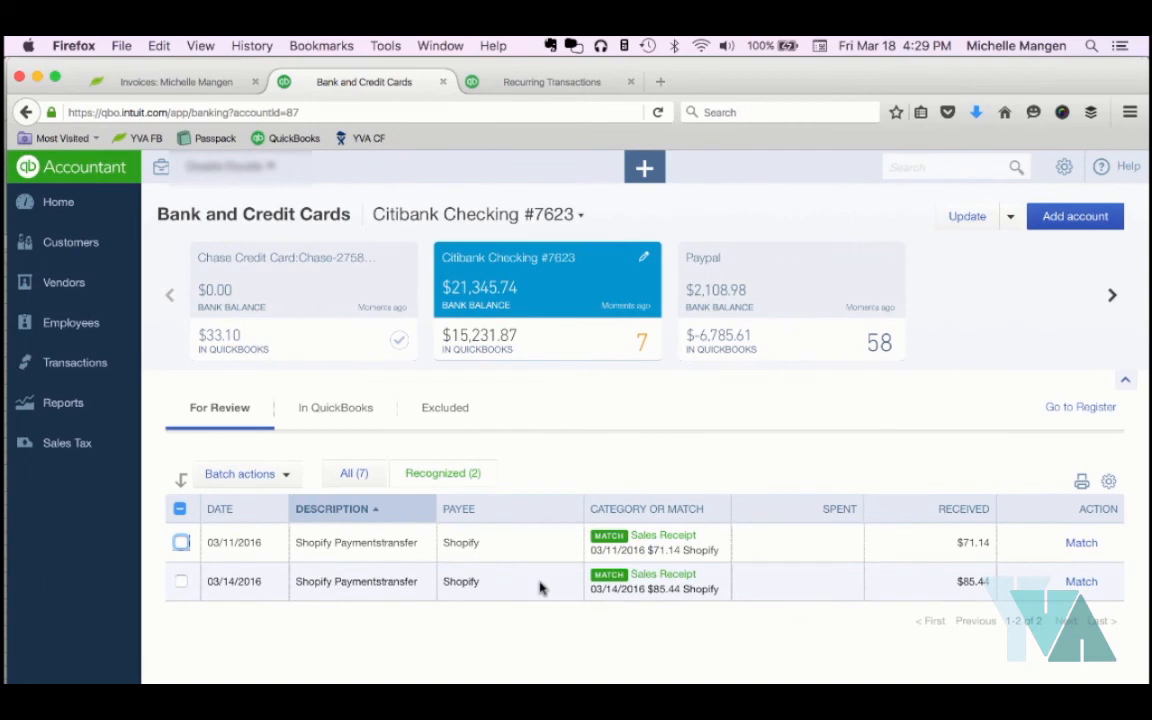
{"action": "left_click", "coordinate": [180, 508]}
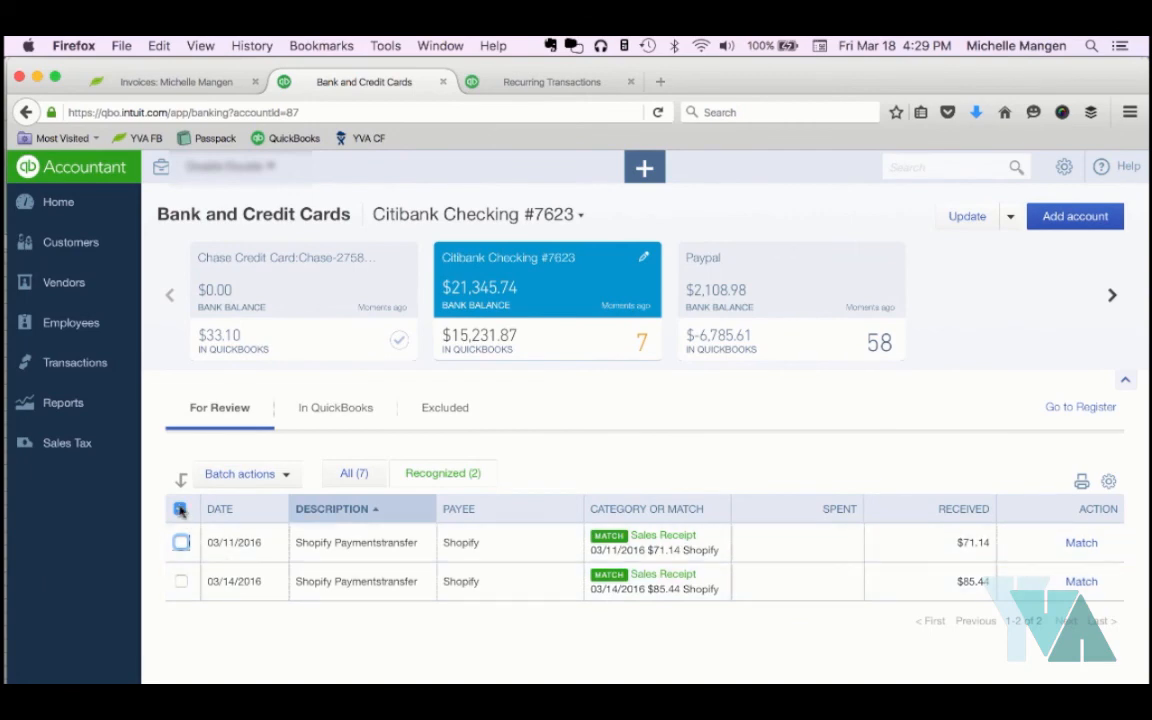
{"action": "left_click", "coordinate": [180, 508]}
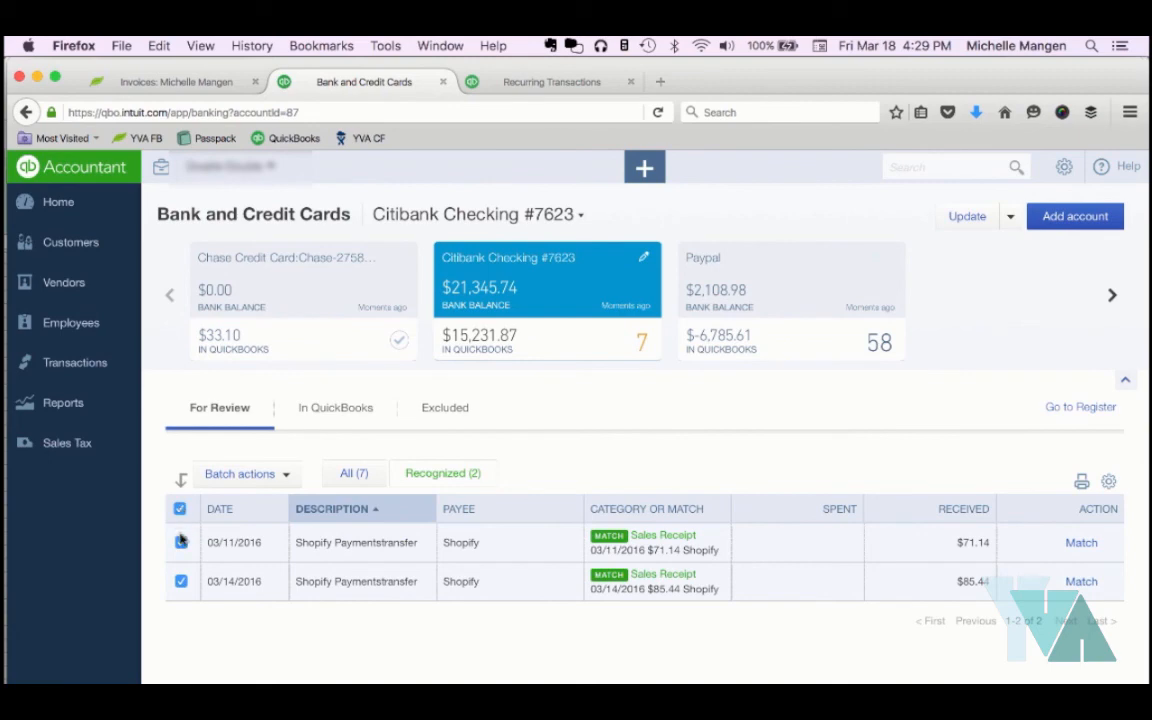
{"action": "left_click", "coordinate": [240, 474]}
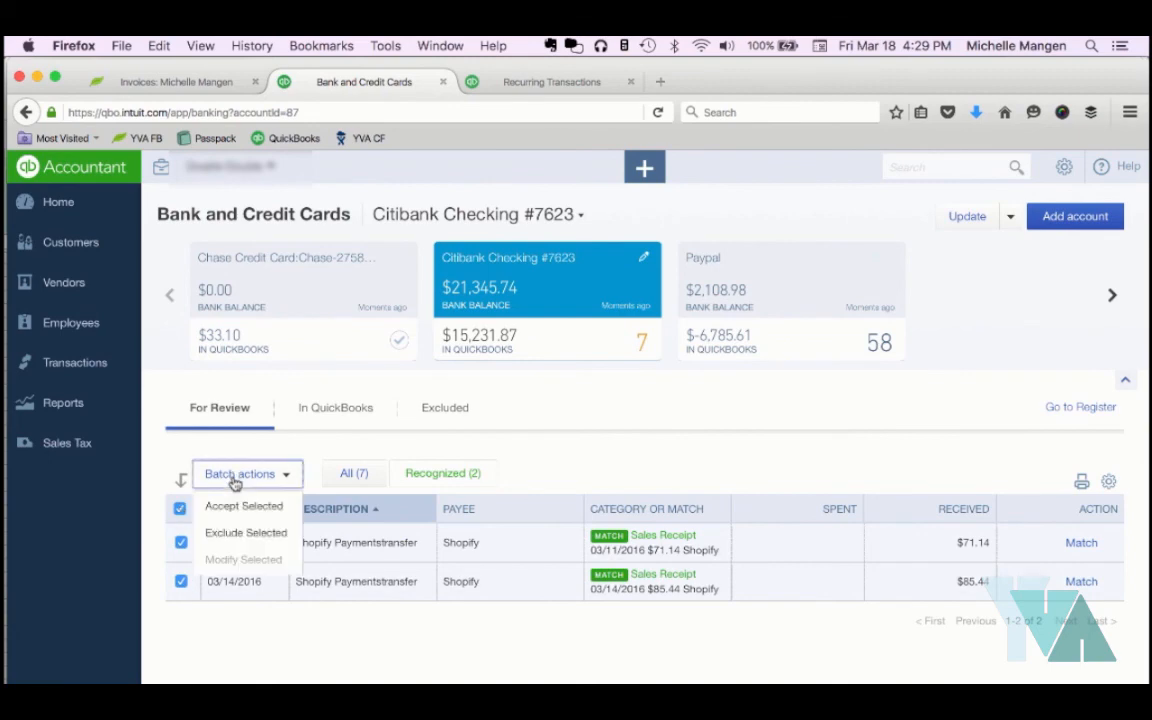
{"action": "mouse_move", "coordinate": [244, 506]}
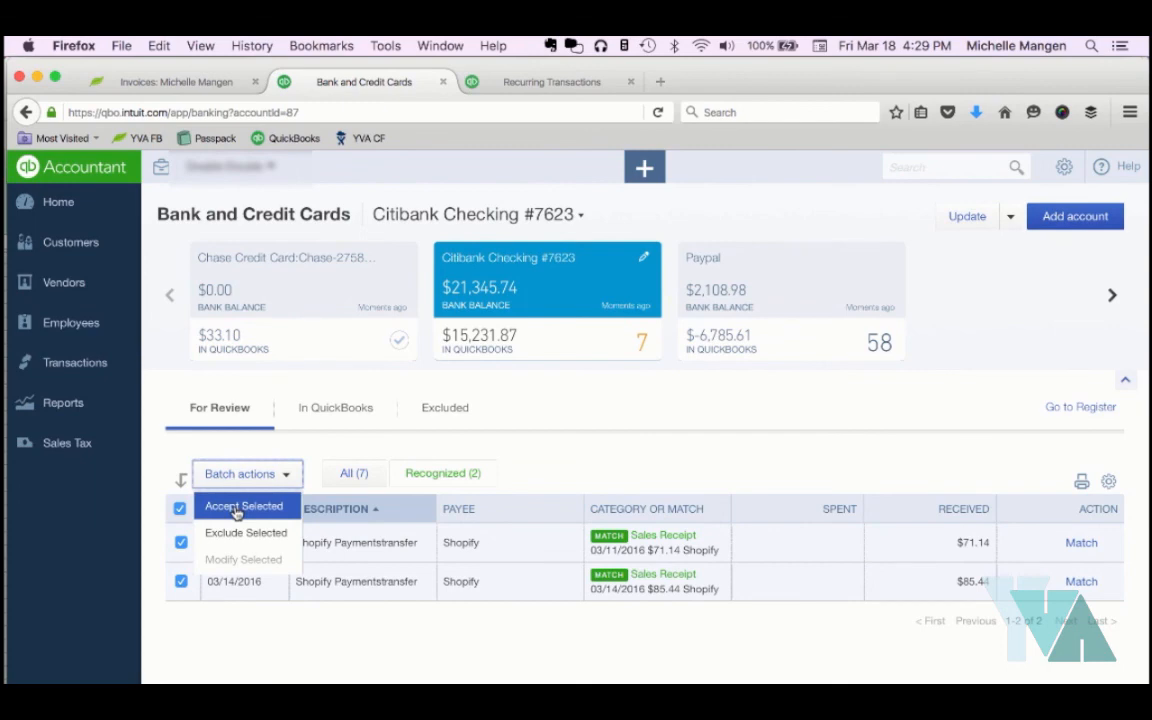
{"action": "left_click", "coordinate": [230, 508]}
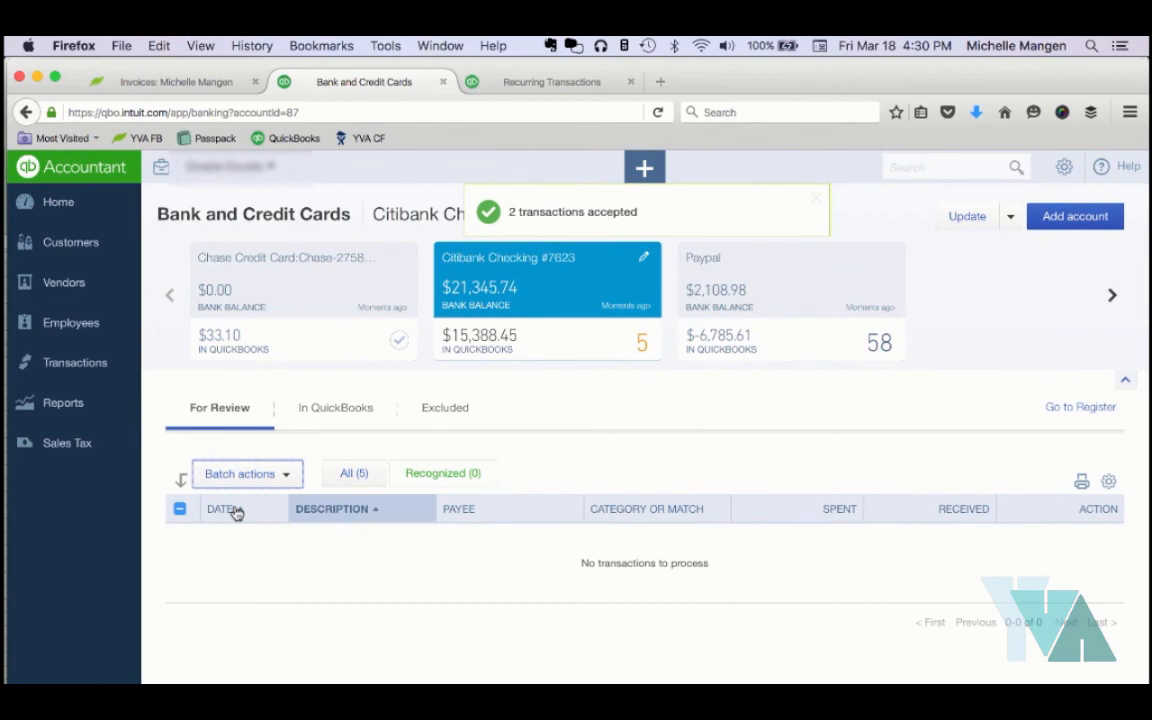
{"action": "mouse_move", "coordinate": [348, 488]}
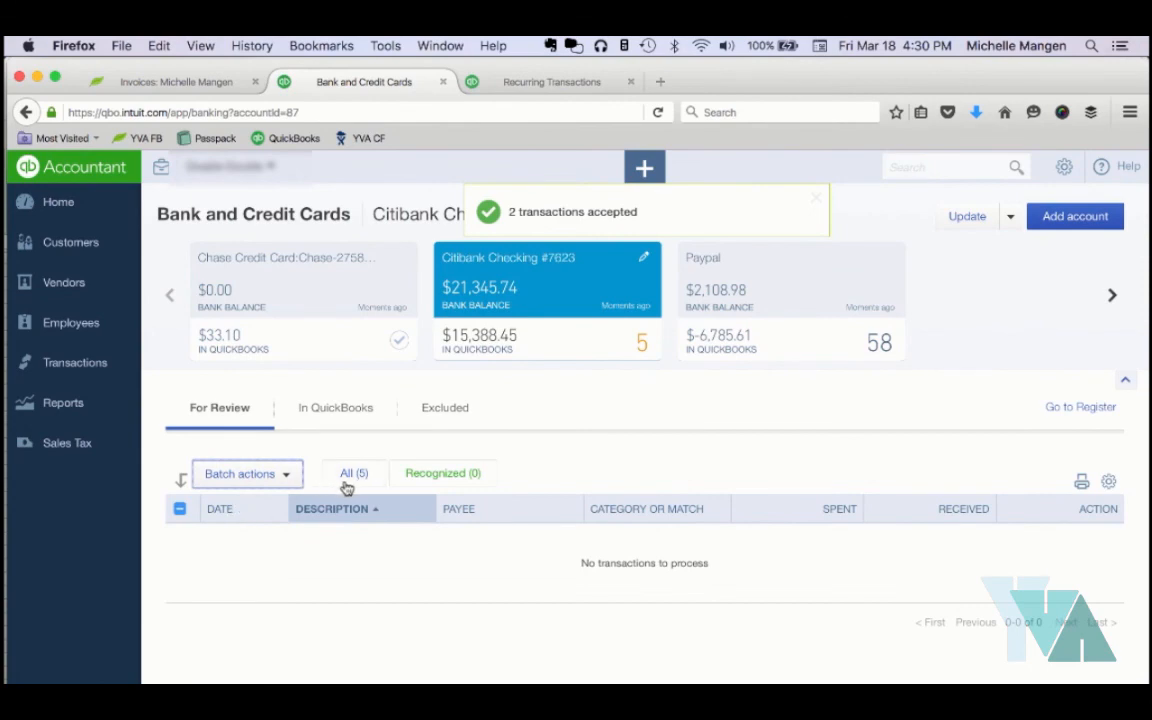